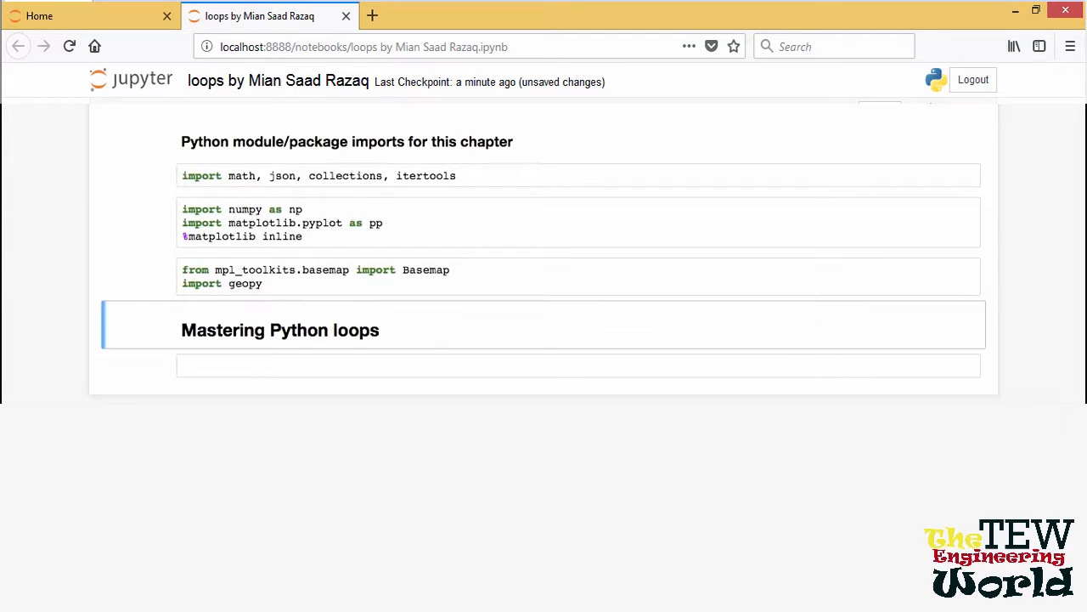
Select the empty code cell under the 'Mastering Python loops' heading and enter edit mode
click(543, 365)
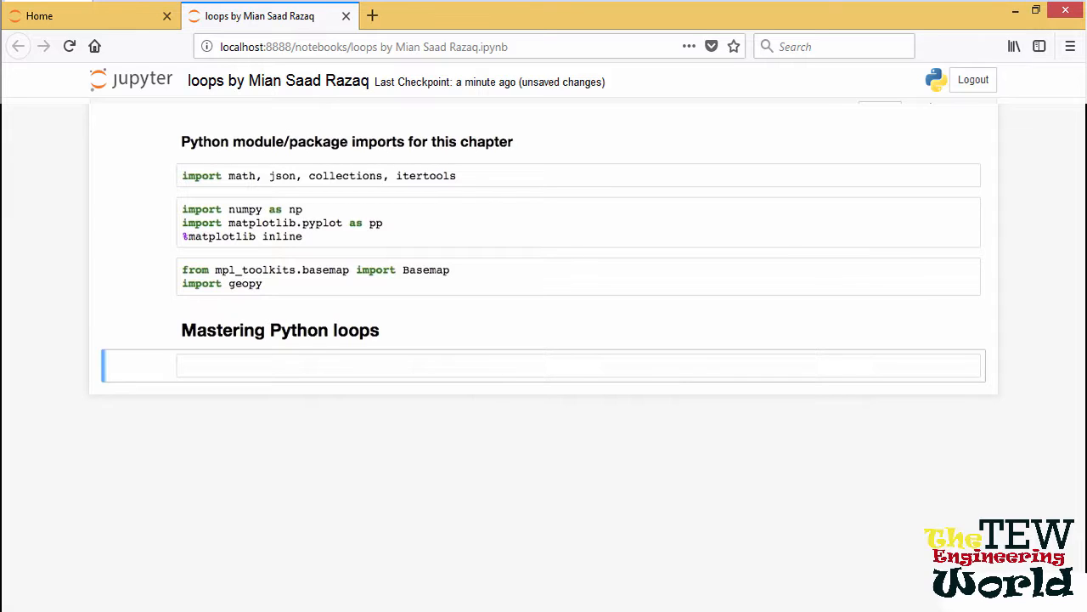
click(543, 365)
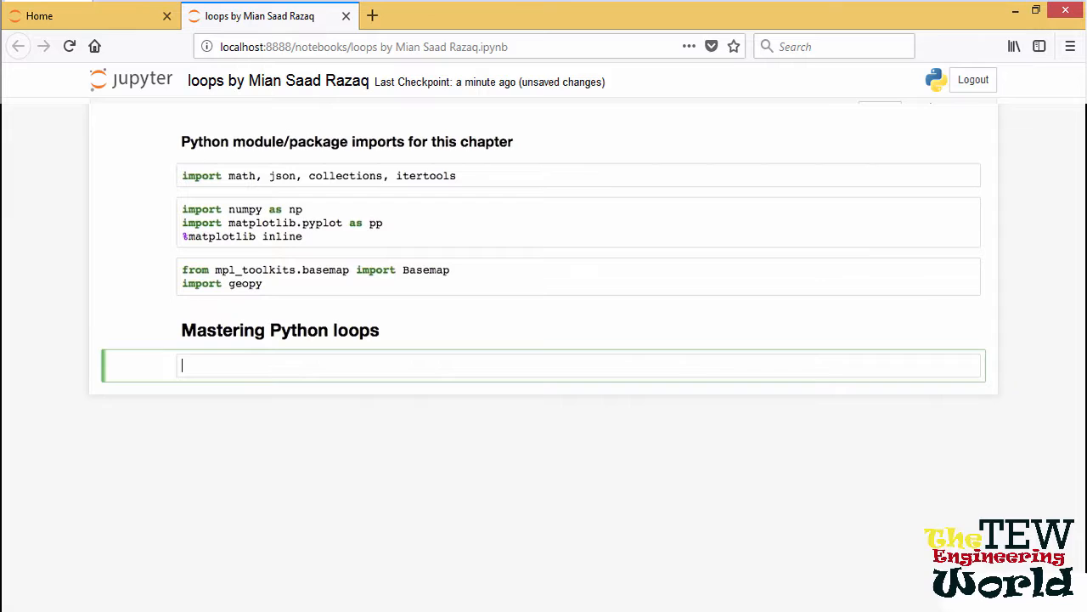
Write and run a for loop printing each number in [1,1,2,3,5,8,13,21,34,55]
text(1,)
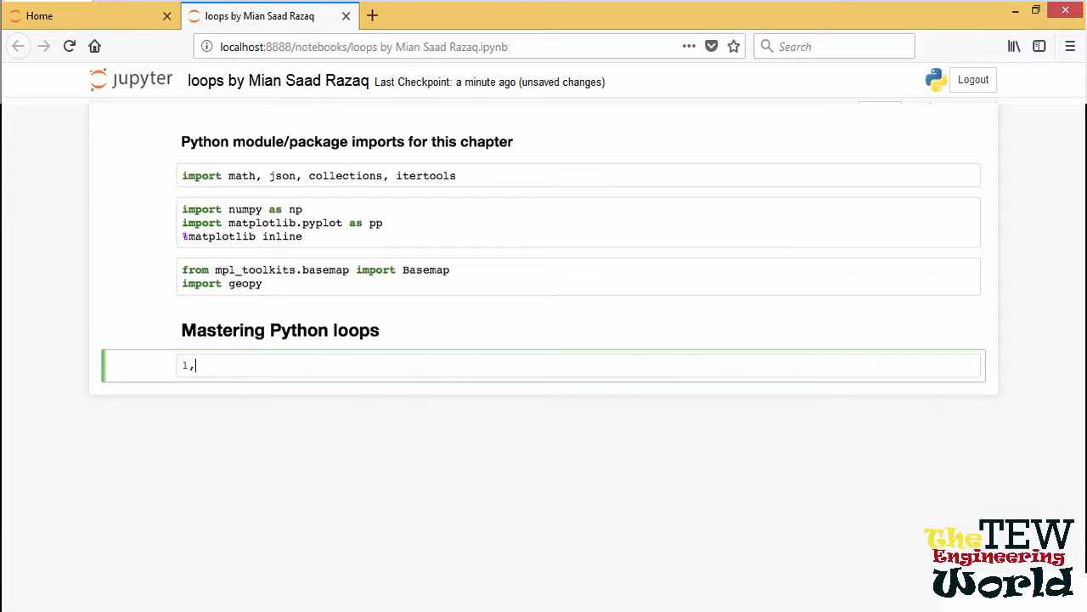
text(1,2,3,)
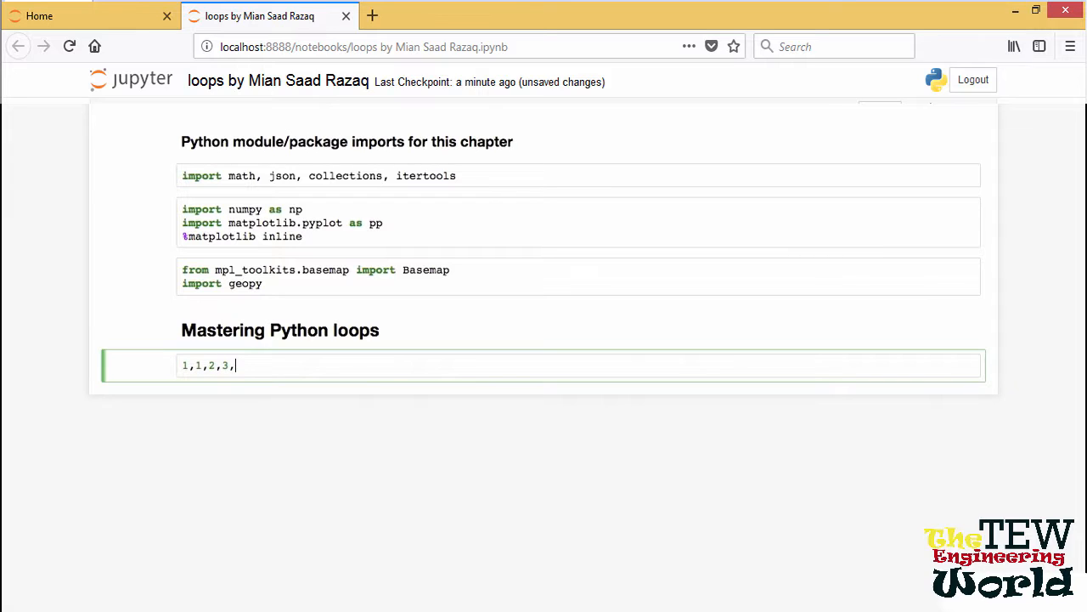
text(5,8,13)
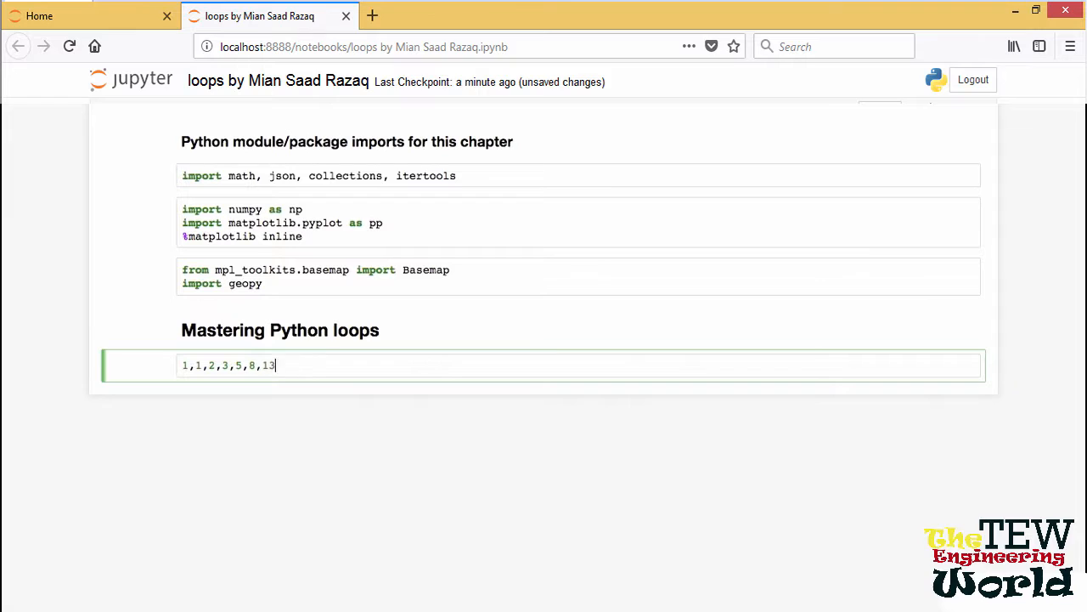
text(,21,34,)
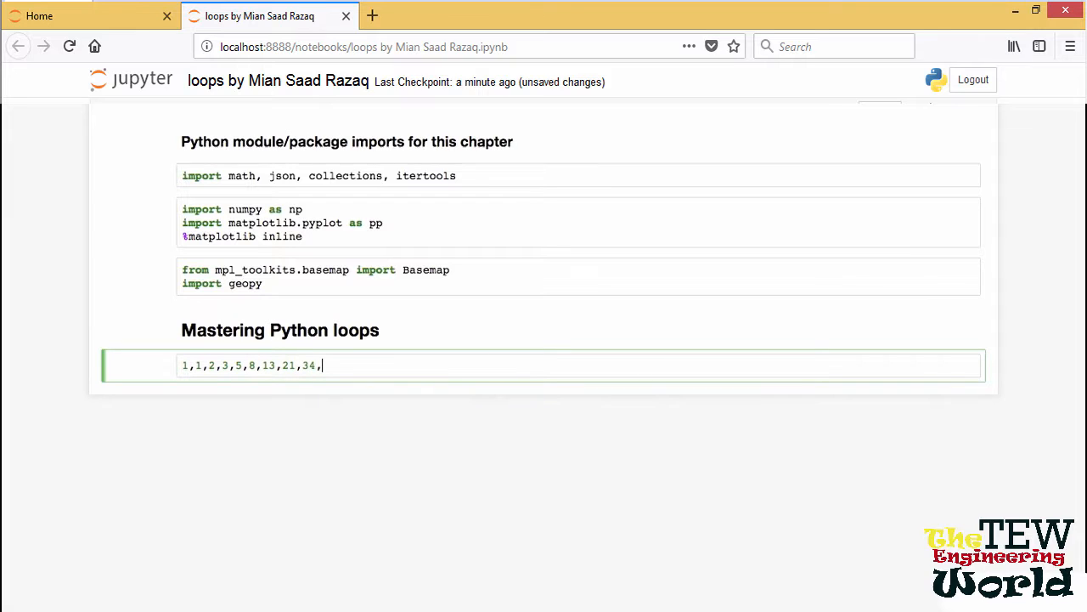
text(55]:)
text(print(n)
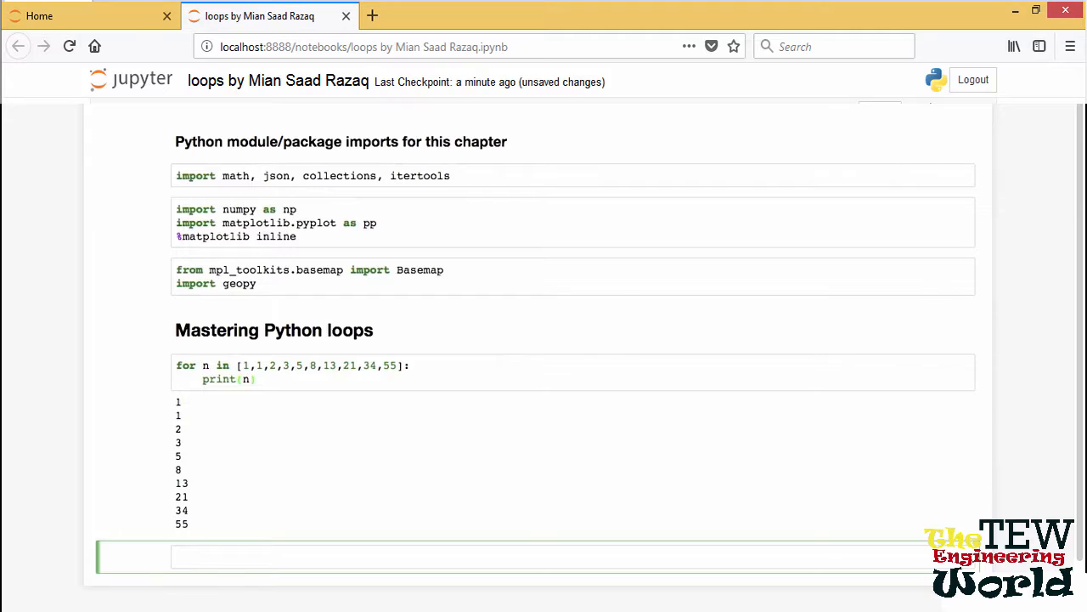
Run a loop over the string "Fibonacci" that prints one letter per line
text(for l in)
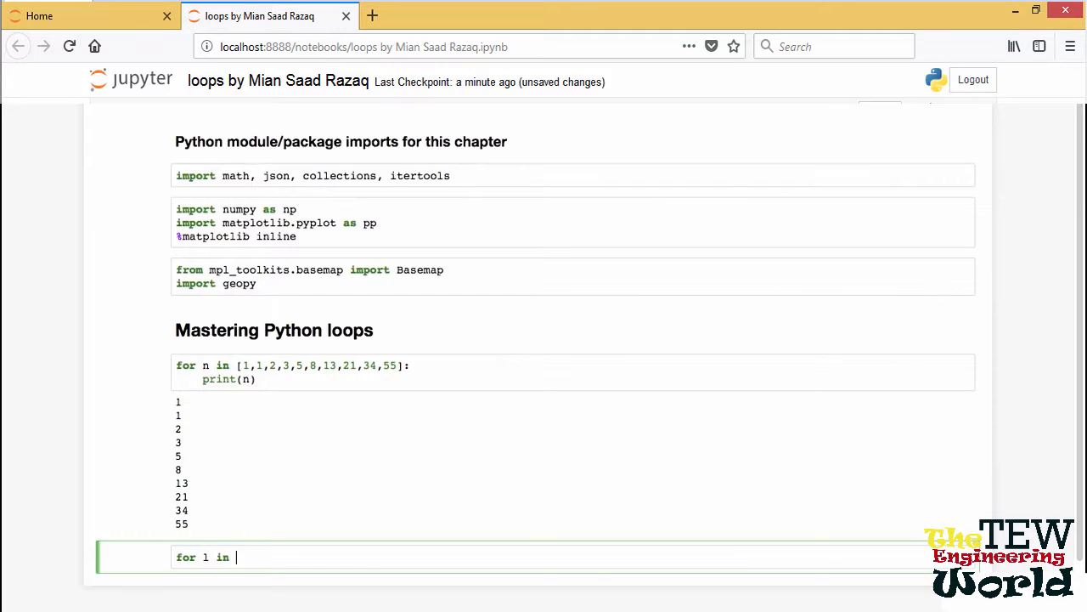
text("Fibonacci":)
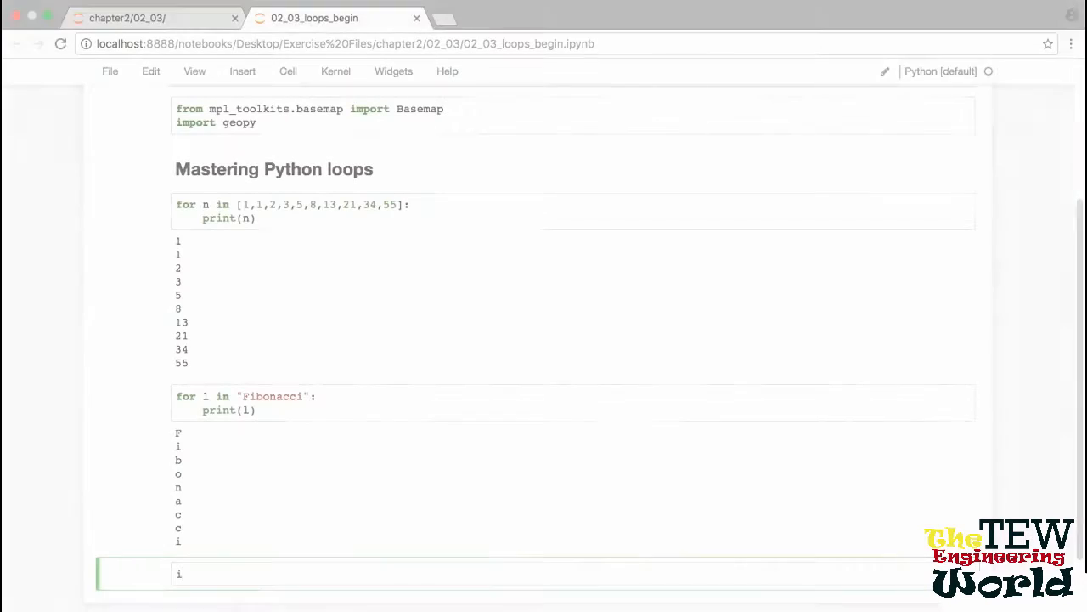
Create iter("Fib") and print it.__next__() four times, ending in StopIteration
text(t = iter())
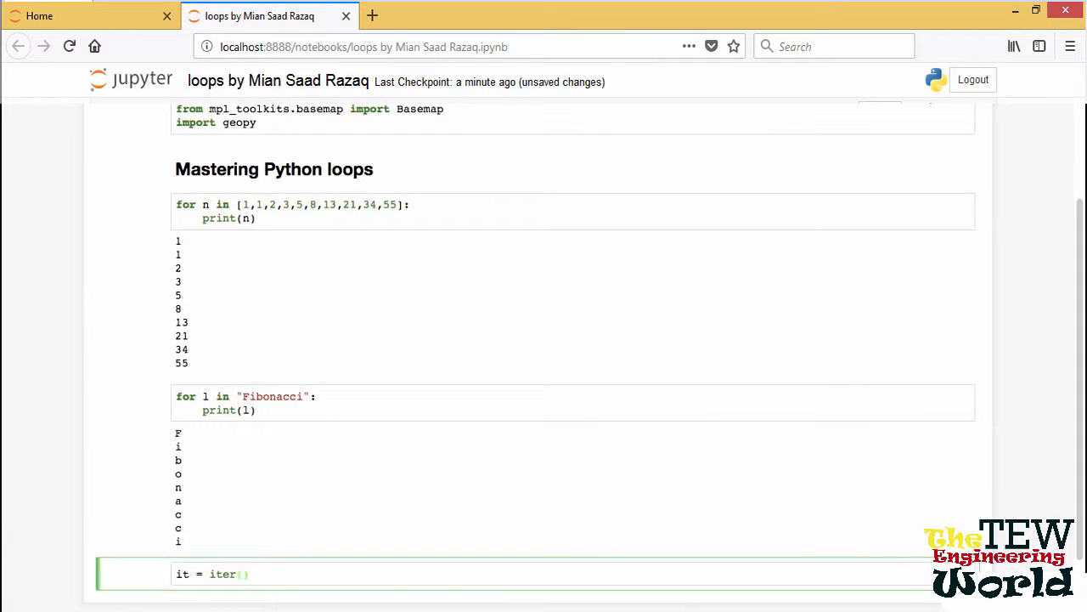
text("Fib")
text(print(it.__)
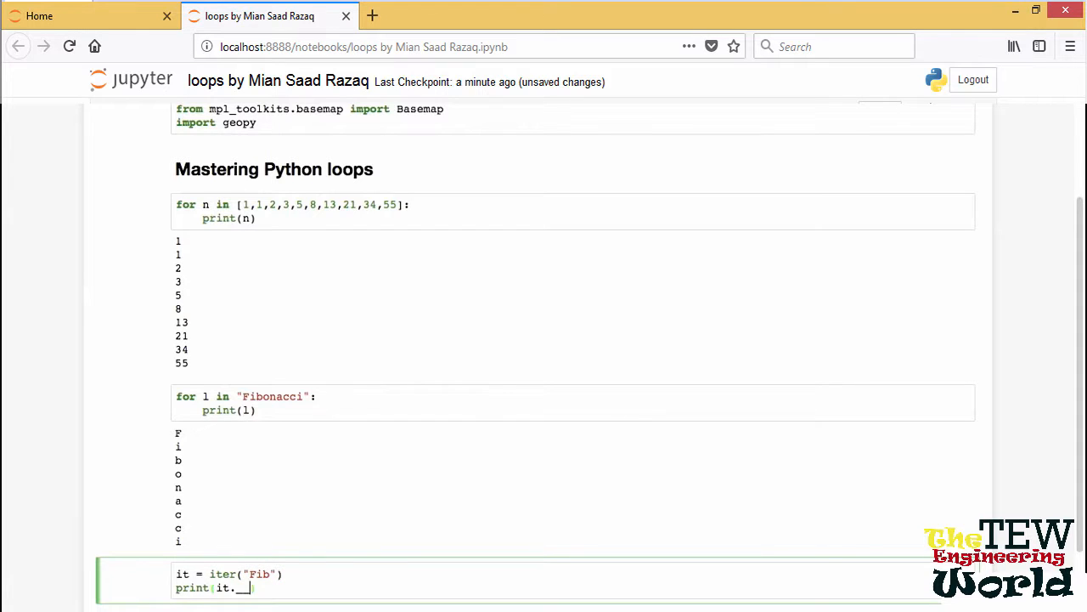
text(_next__())
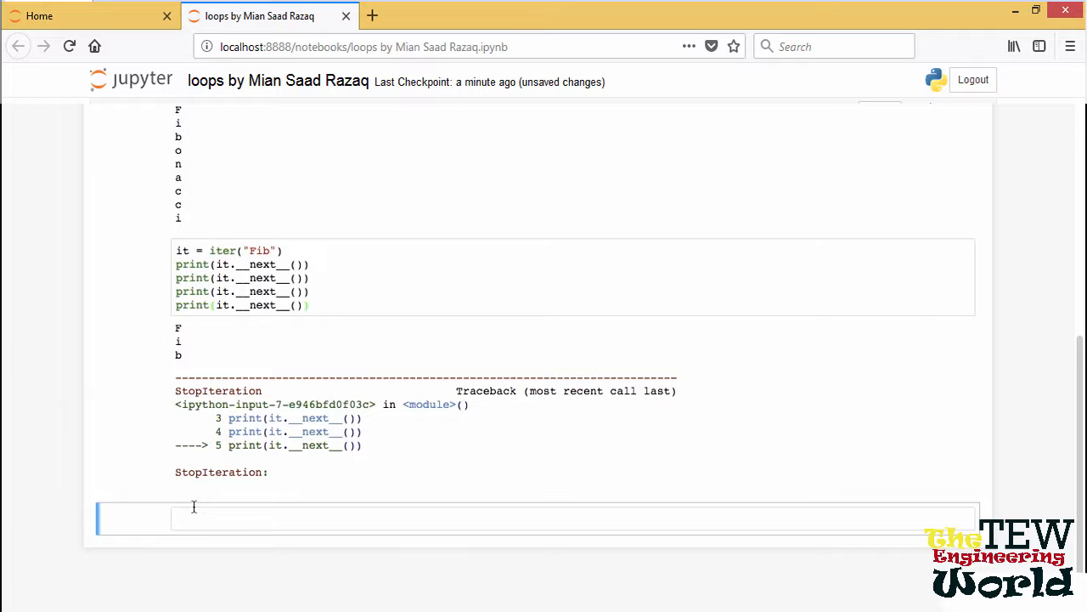
Loop over open('games.txt','r'), printing each host city and year line
text(for game)
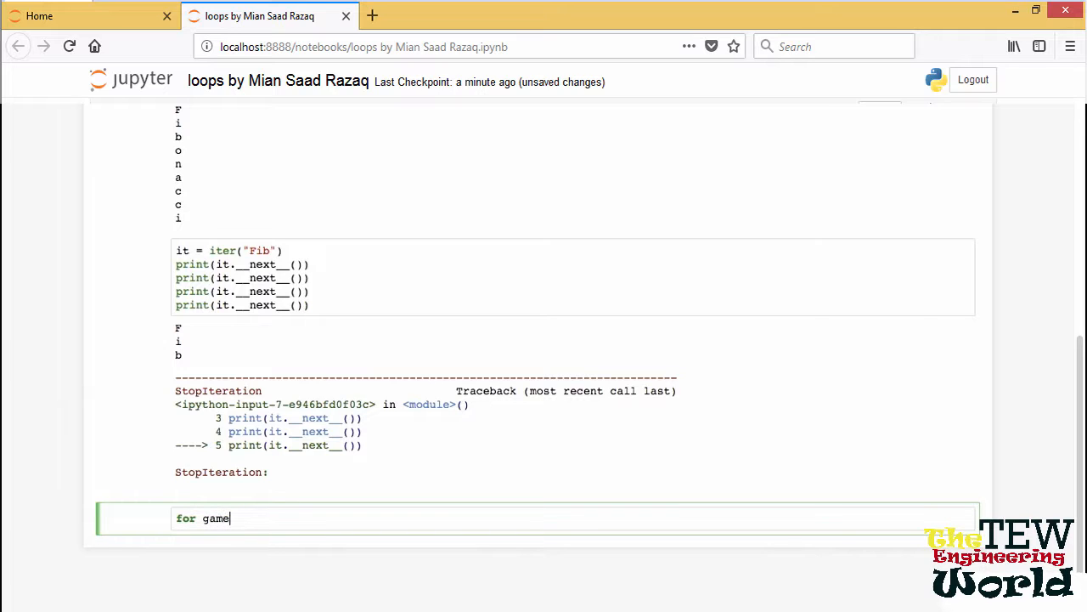
text(in open('games'))
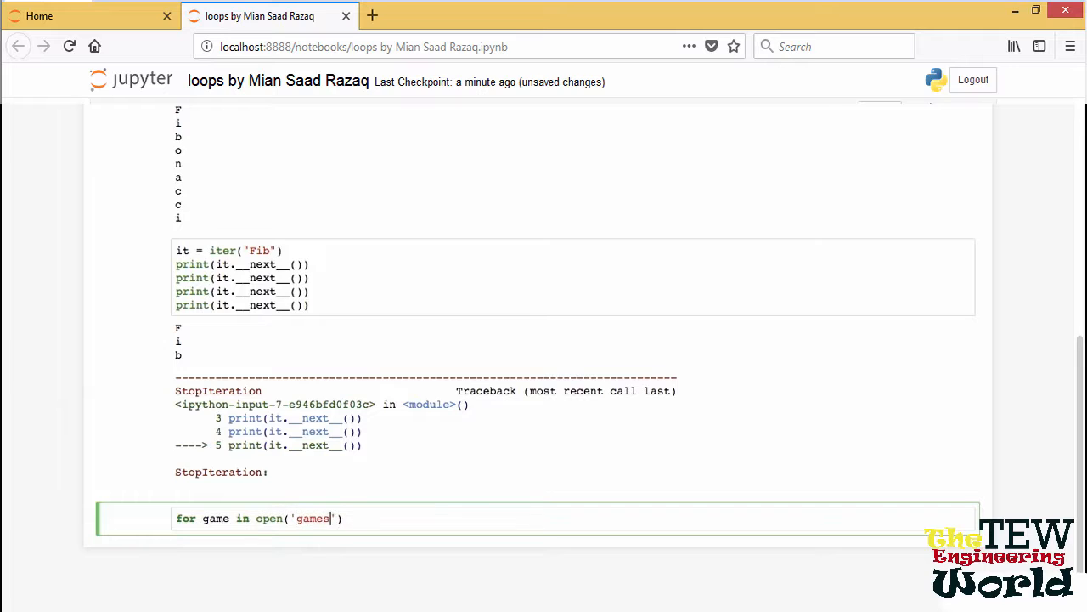
text(.txt','r')
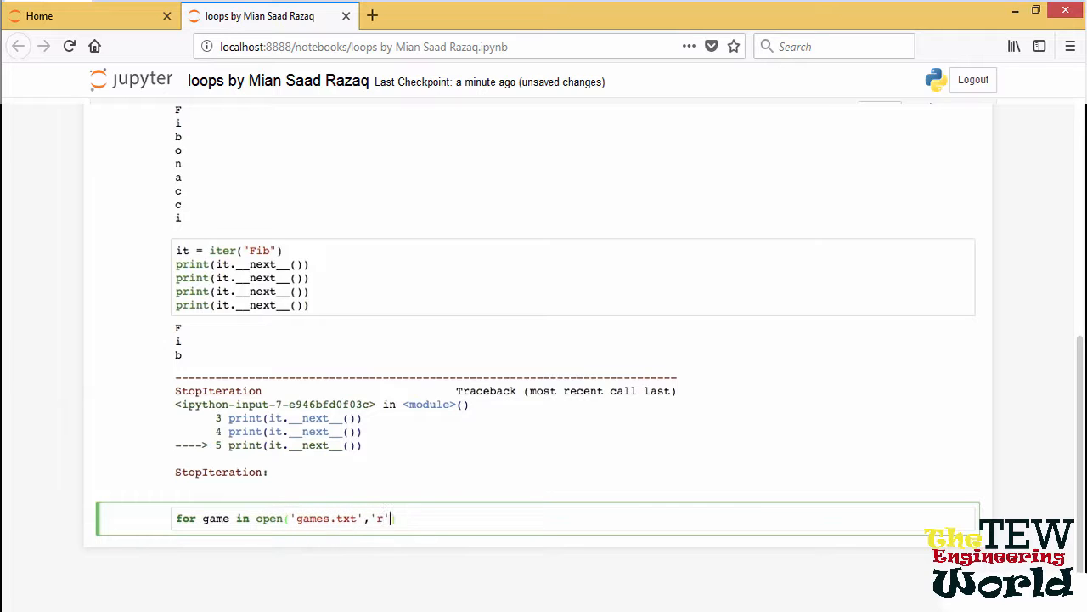
text())
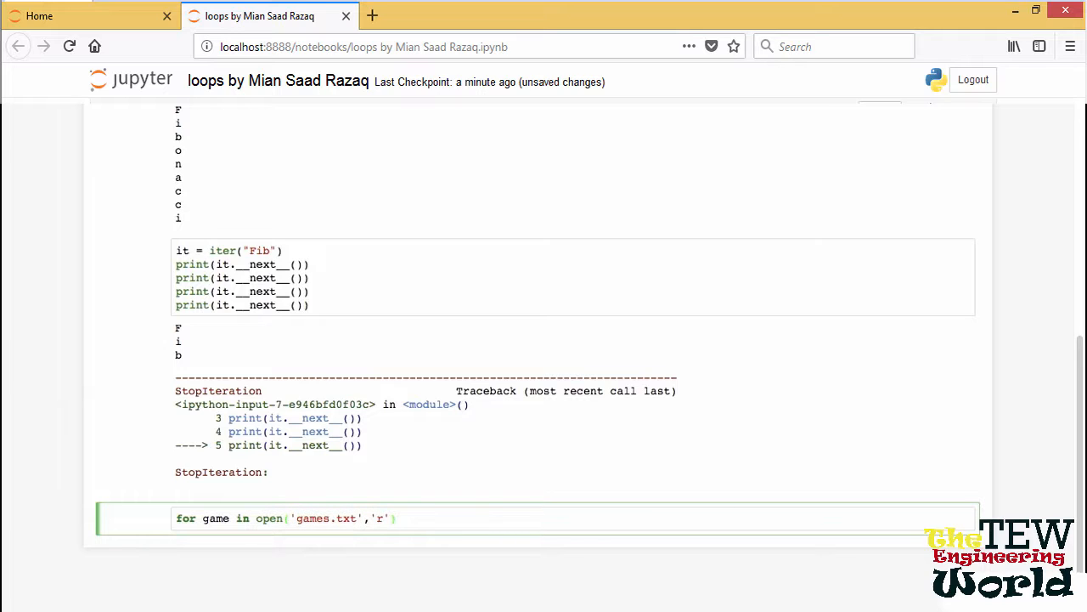
text(:)
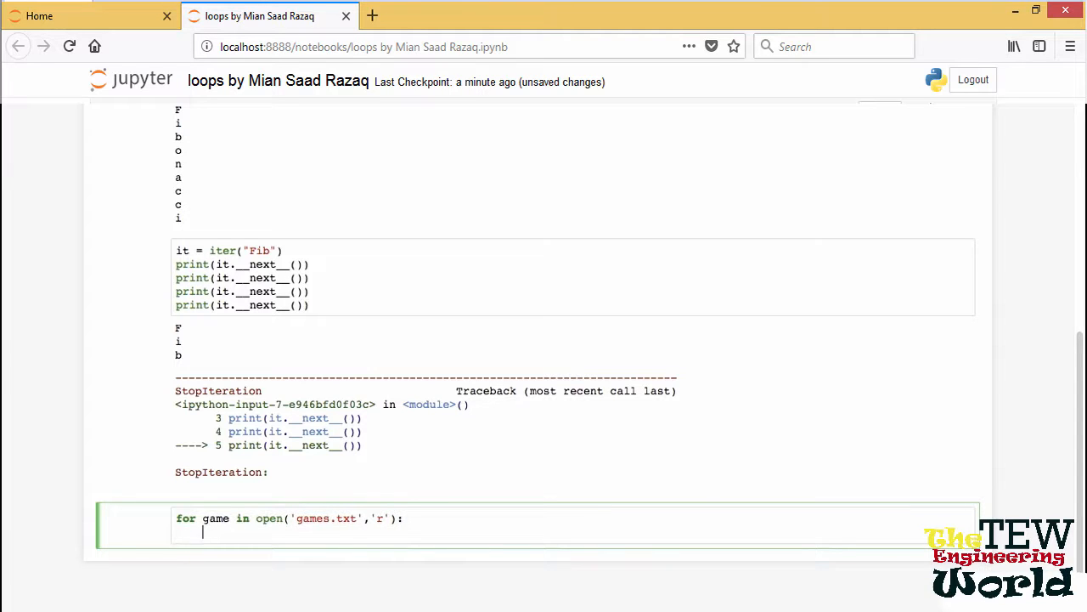
text(print(game,end=''))
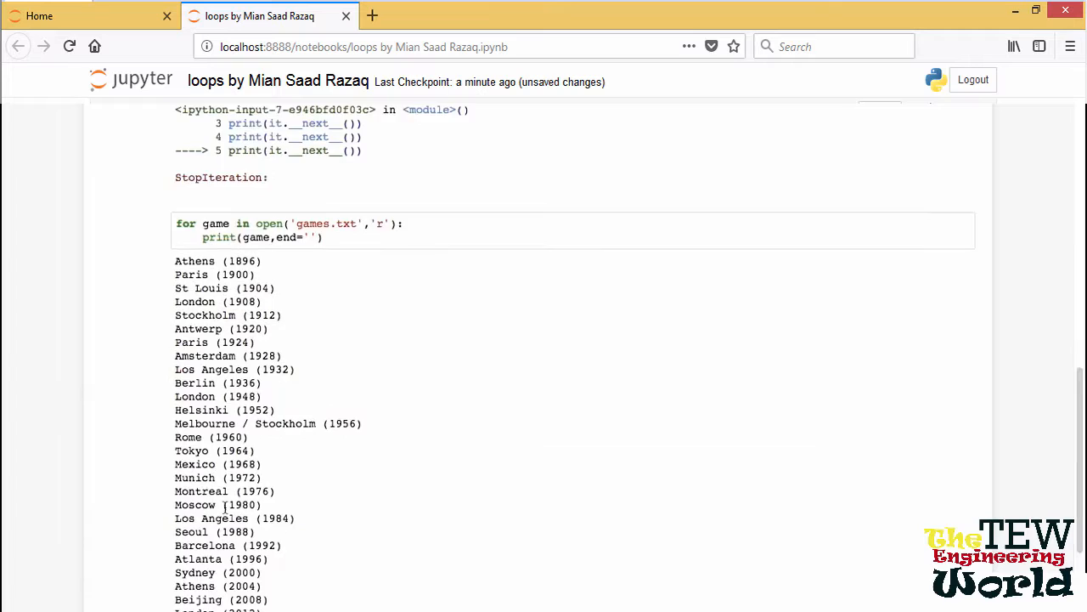
scroll(down, 3)
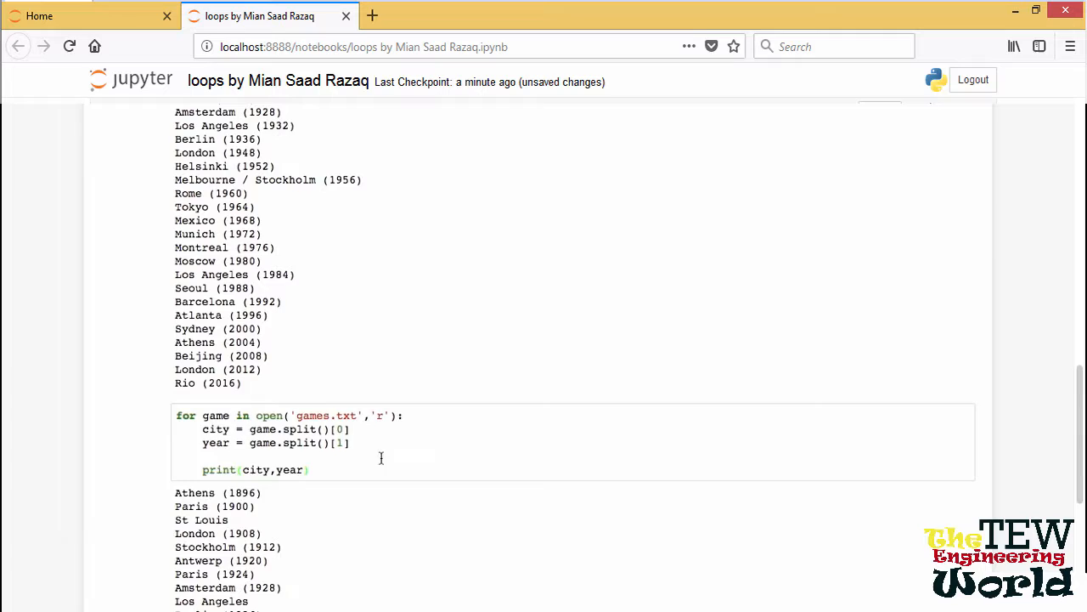
Split each line, joining words[:-1] as the city and stripping '()' from words[-1]
scroll(down, 3)
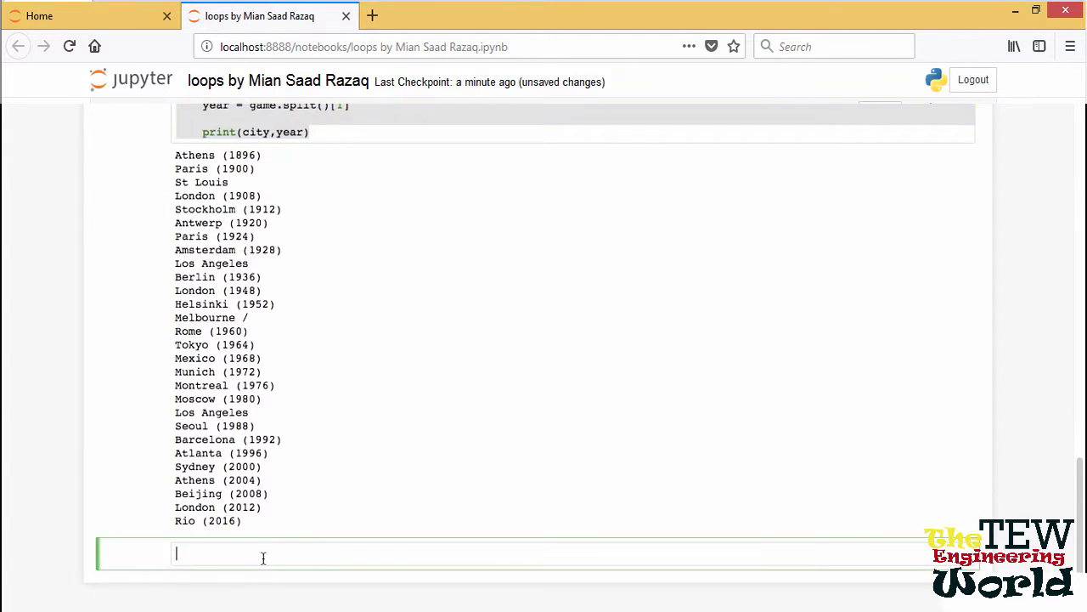
scroll(down, 3)
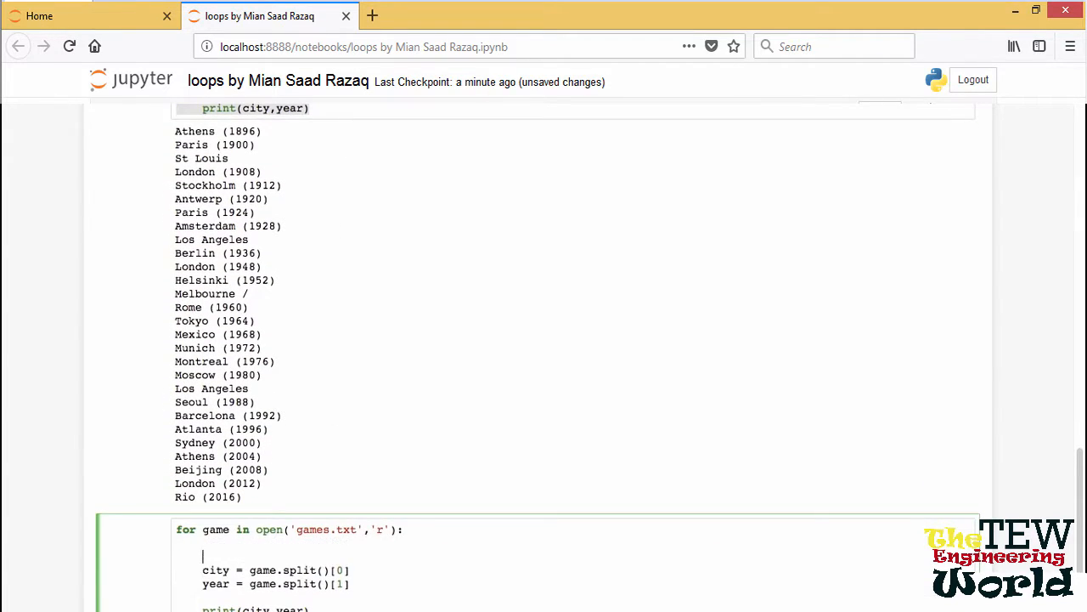
text(words = game.split())
text(city = ')
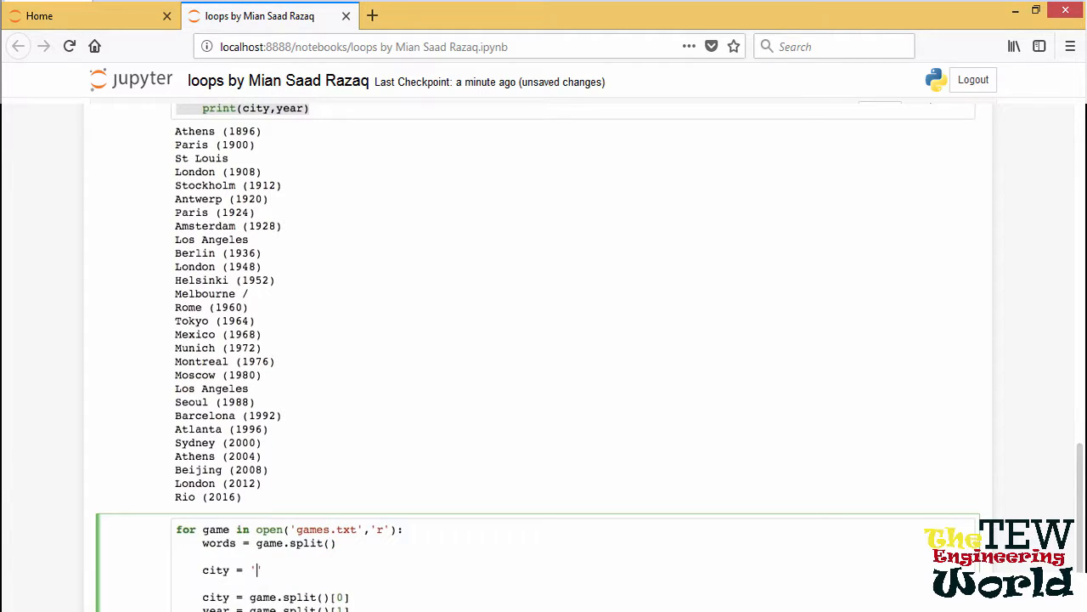
text('.join(wo)
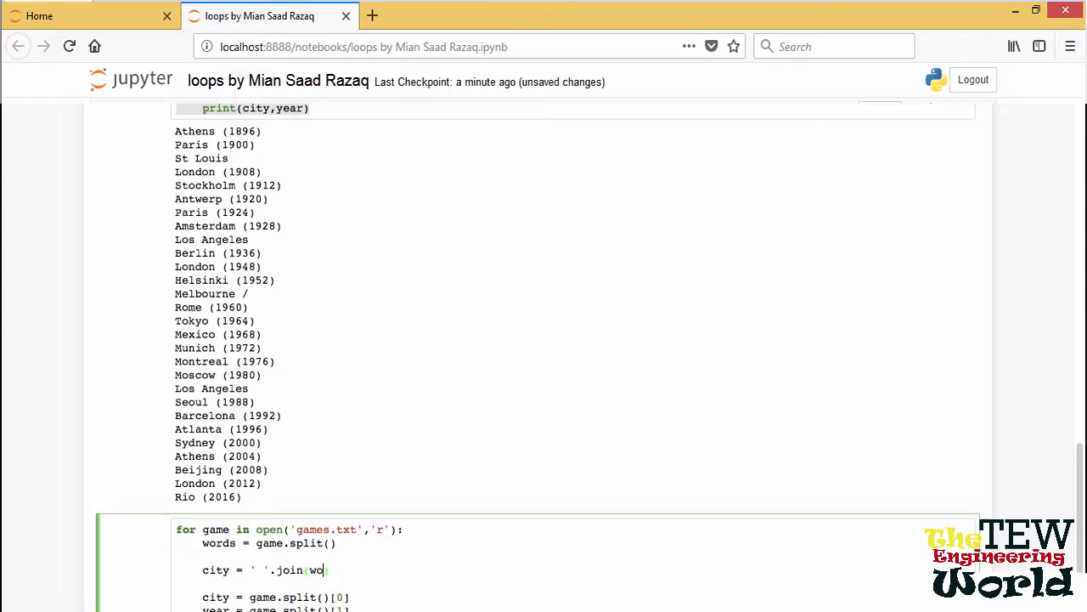
text(rds[:-1)
text(year = words[)
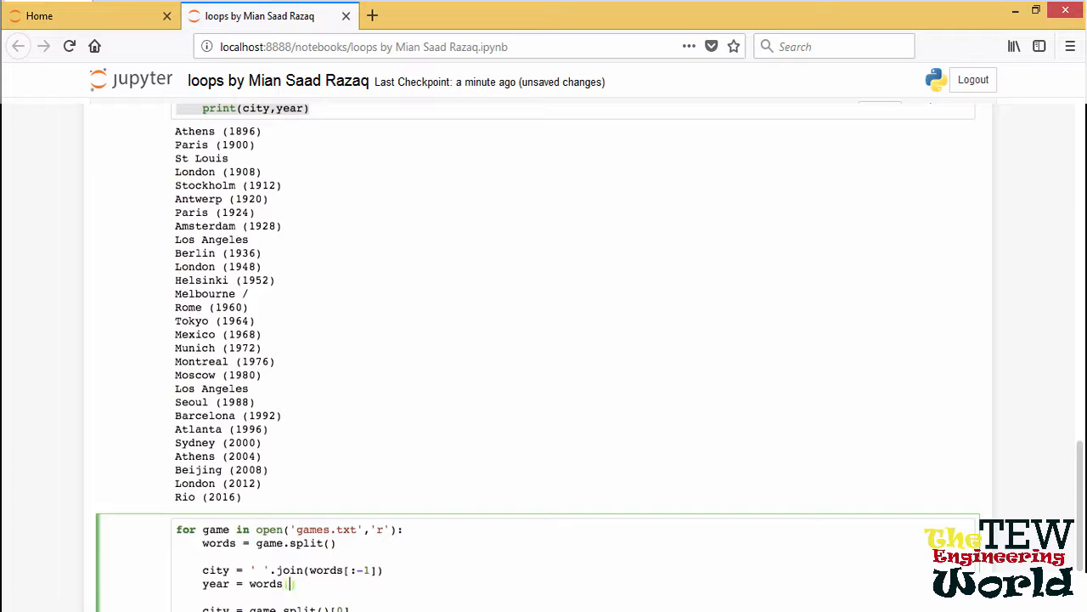
text([-1].strip(''))
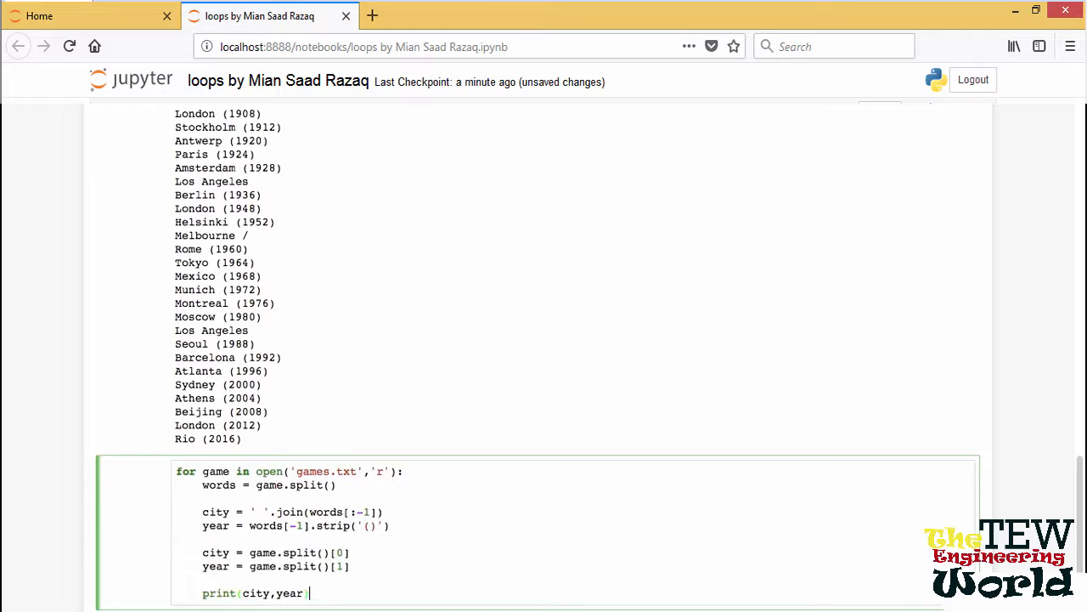
drag(202, 552, 349, 566)
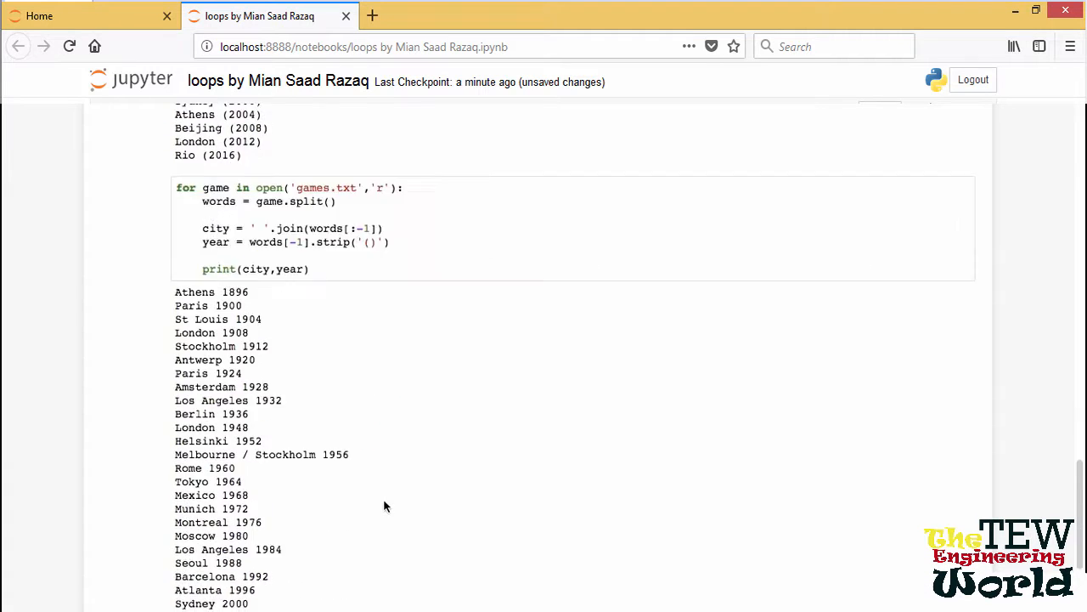
scroll(down, 3)
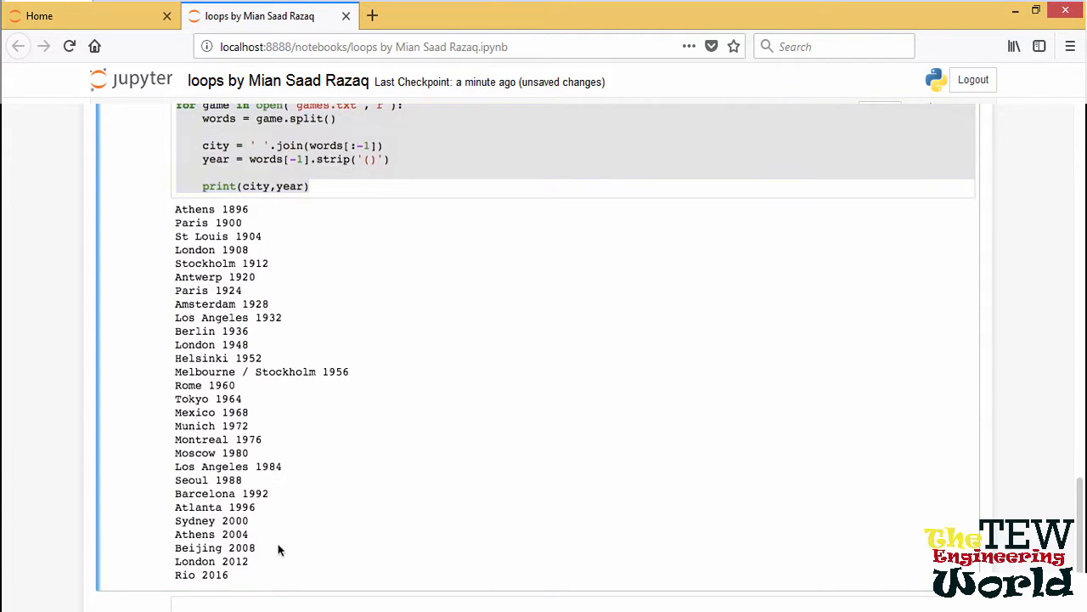
scroll(down, 3)
text(cities,)
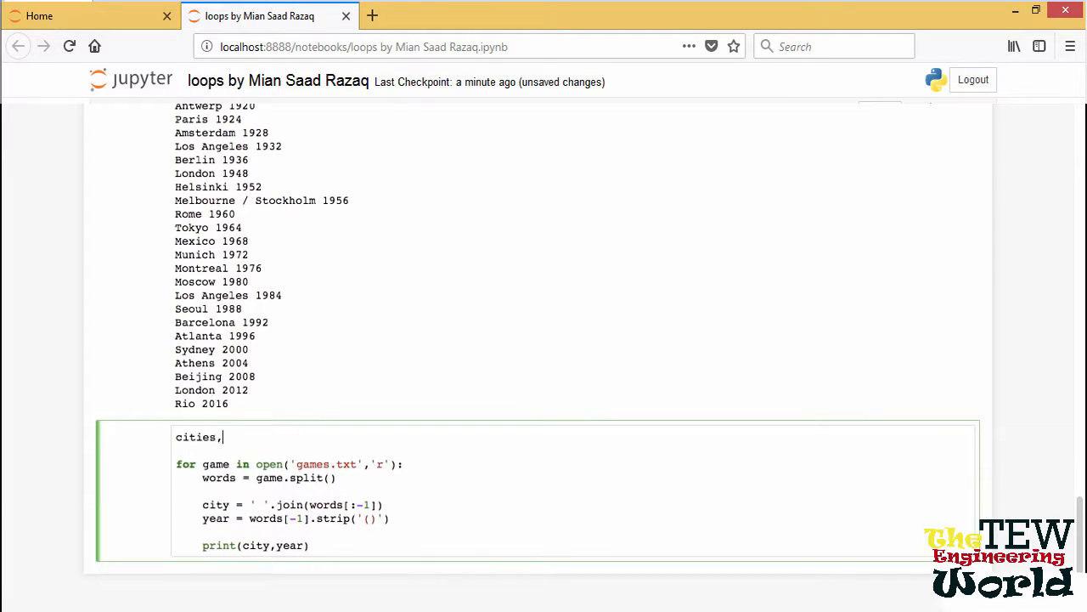
Initialize cities, years = [], [] and append each city and year instead of printing
text(years = [], [])
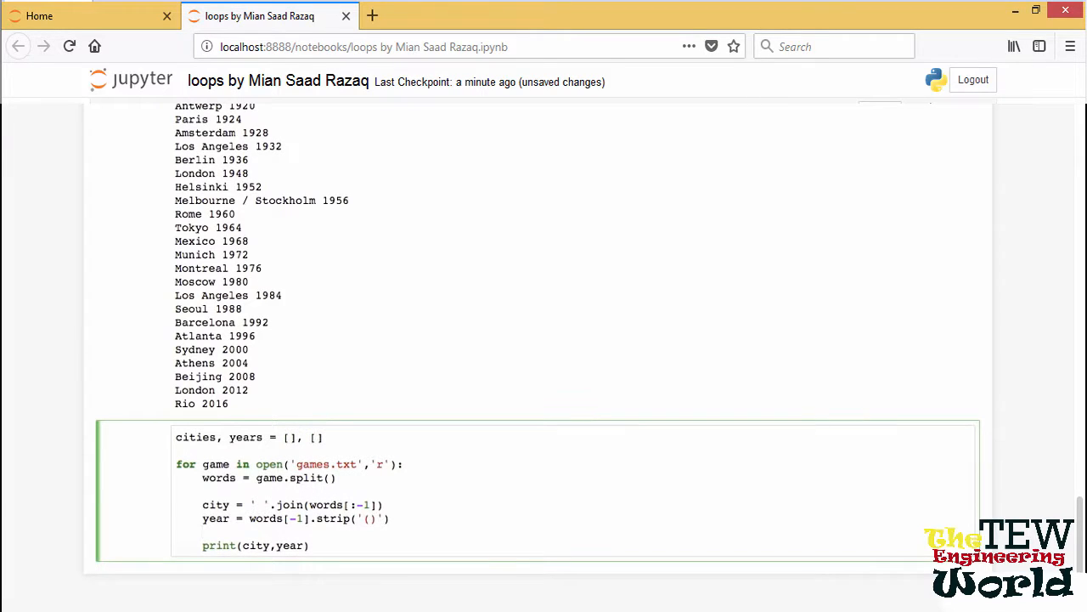
text(cities.append(city)
text(years.append(year)
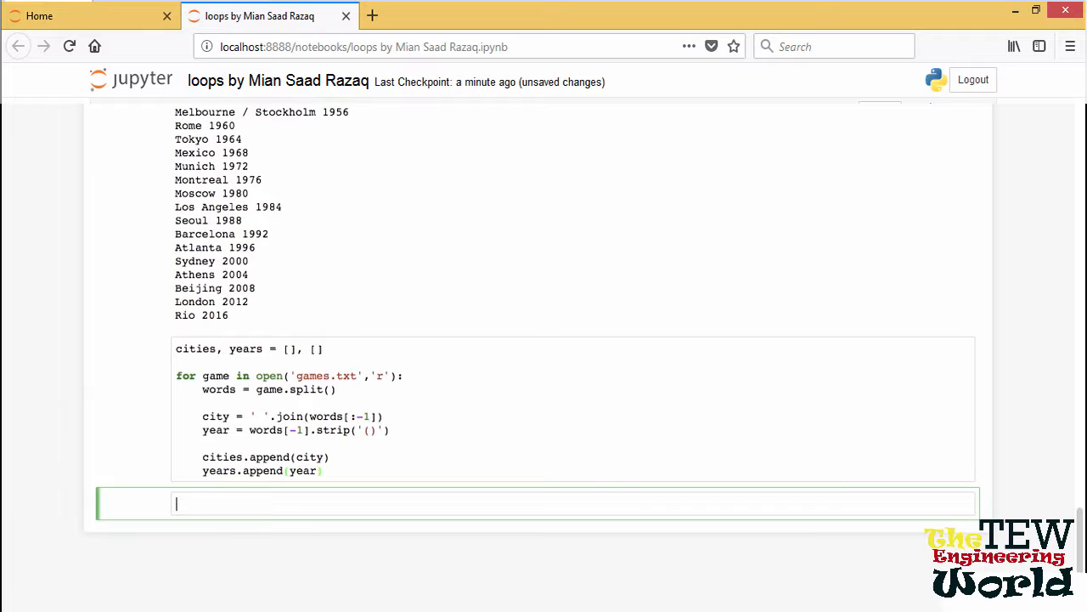
Geocode each city with geopy Nominatim into a locations dictionary, then inspect locations
text(geolocator = geopy)
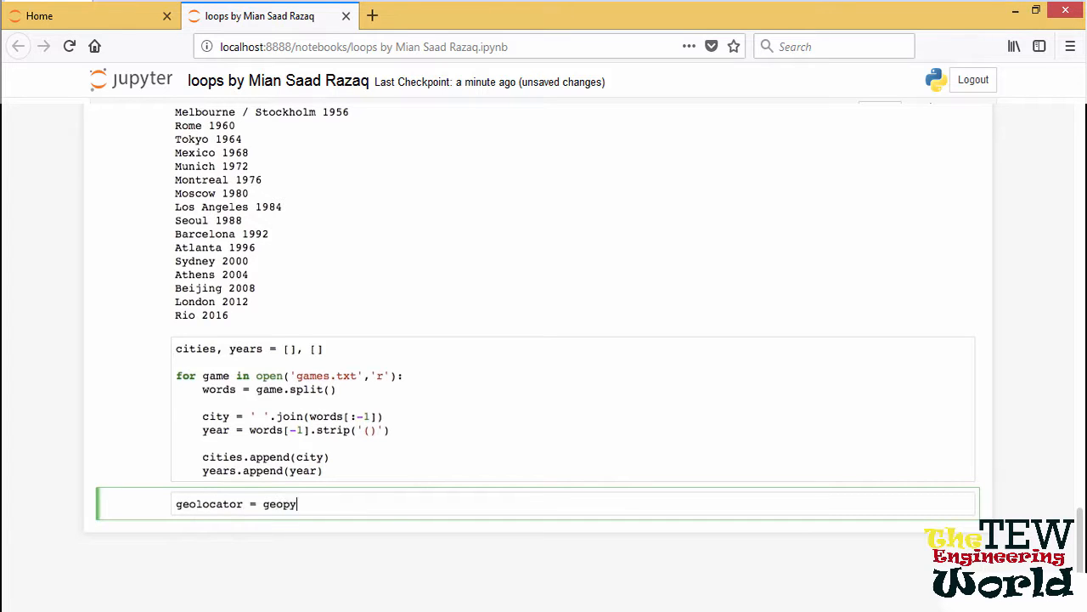
text(.geocoders)
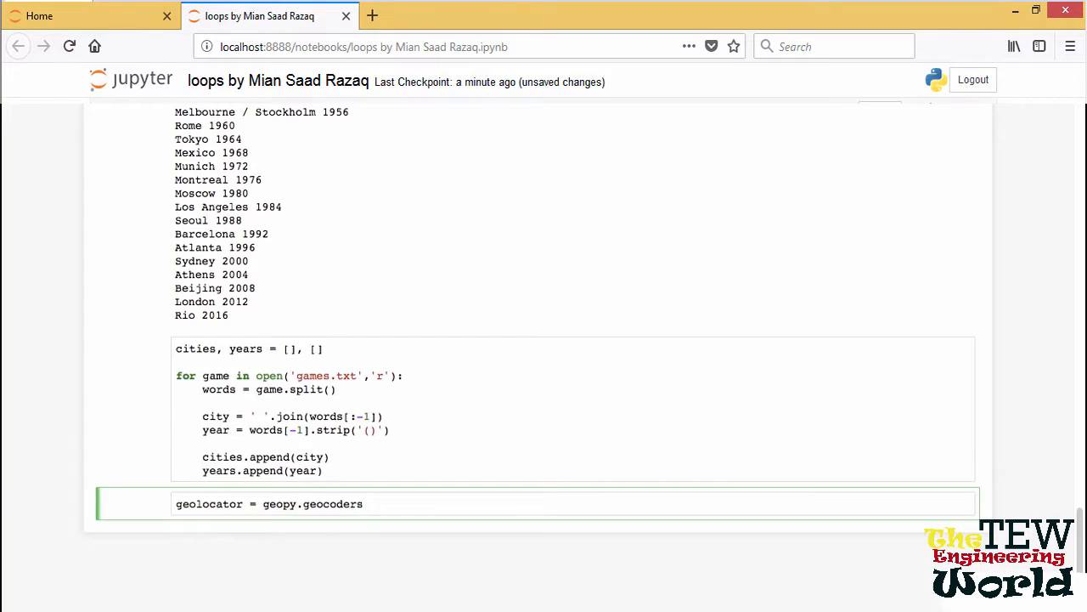
text(Nominatim()
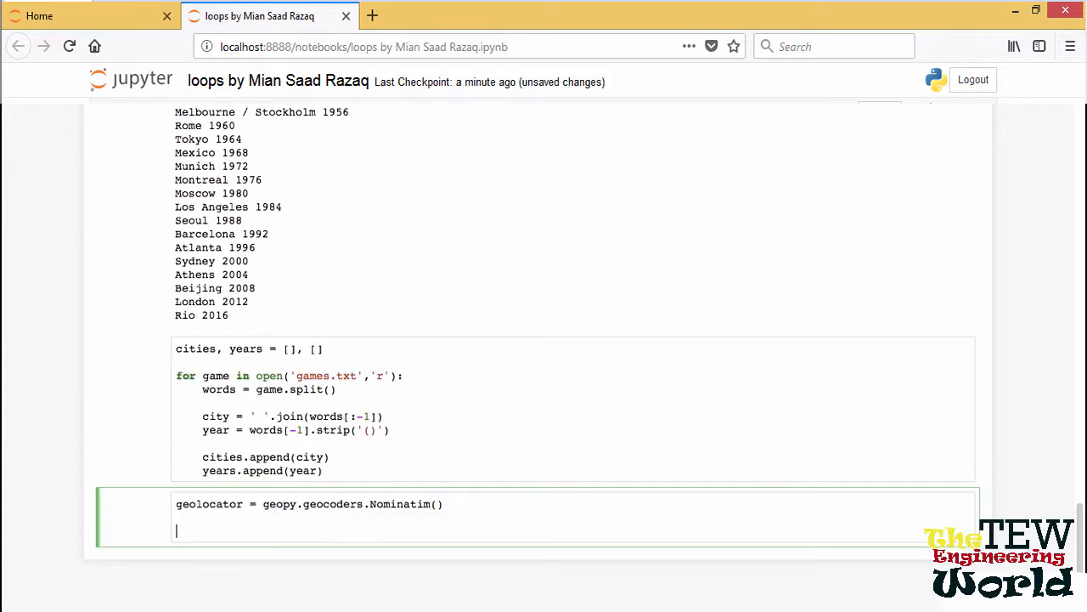
text(locations = {})
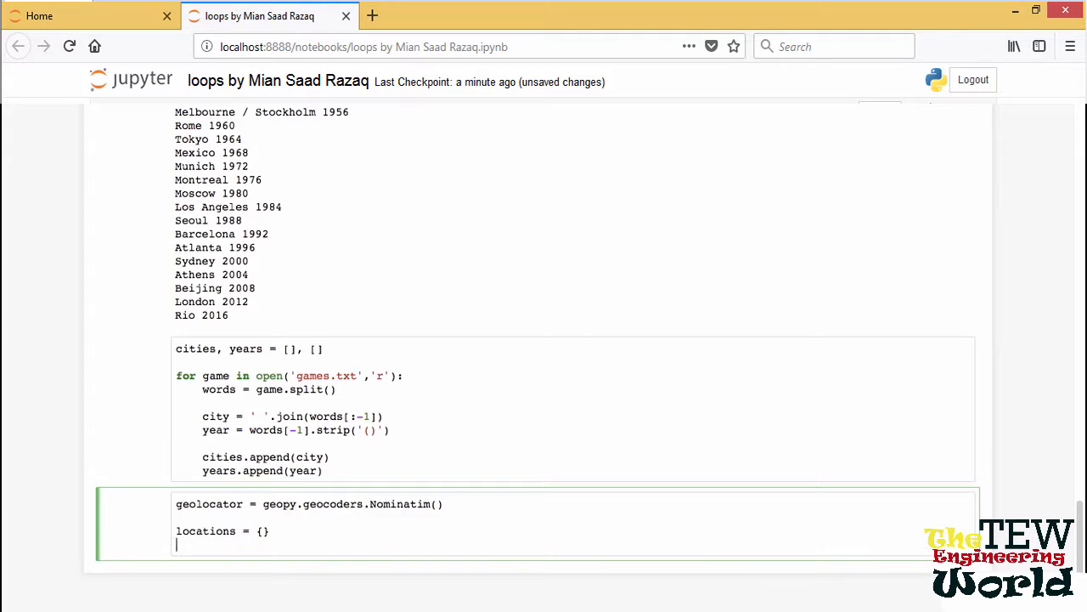
text(for city in cities:)
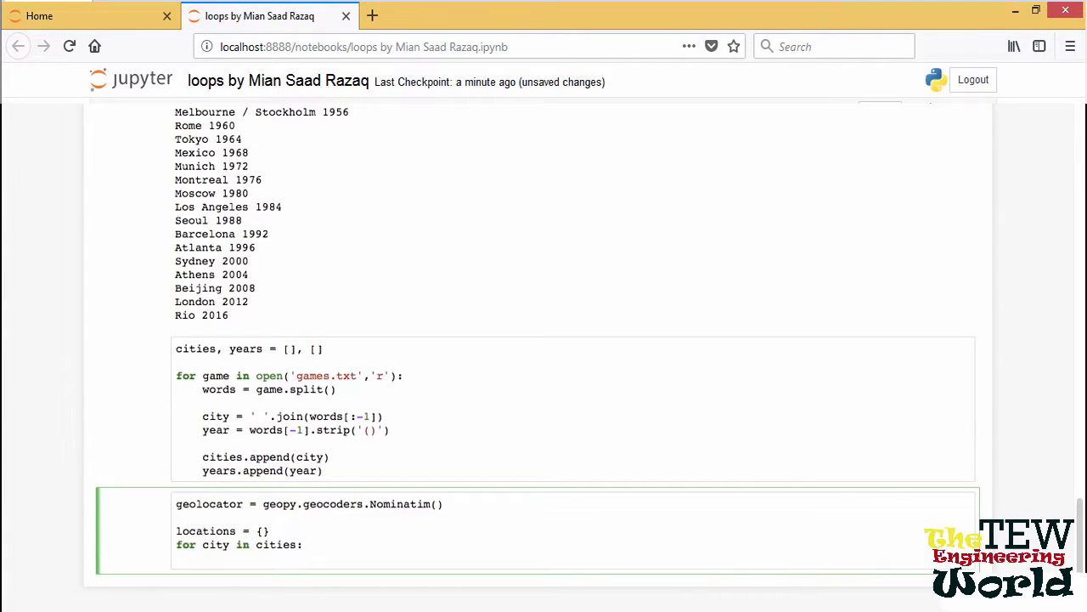
text(print("Locating",city)
text(locations[city] = geolo)
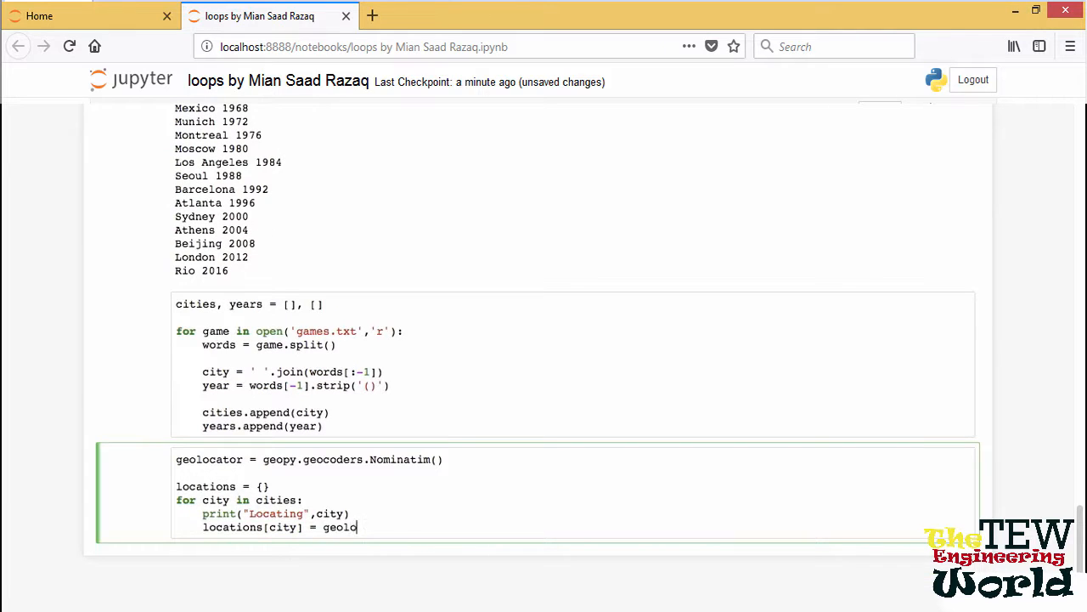
text(cator.geocode(city.)
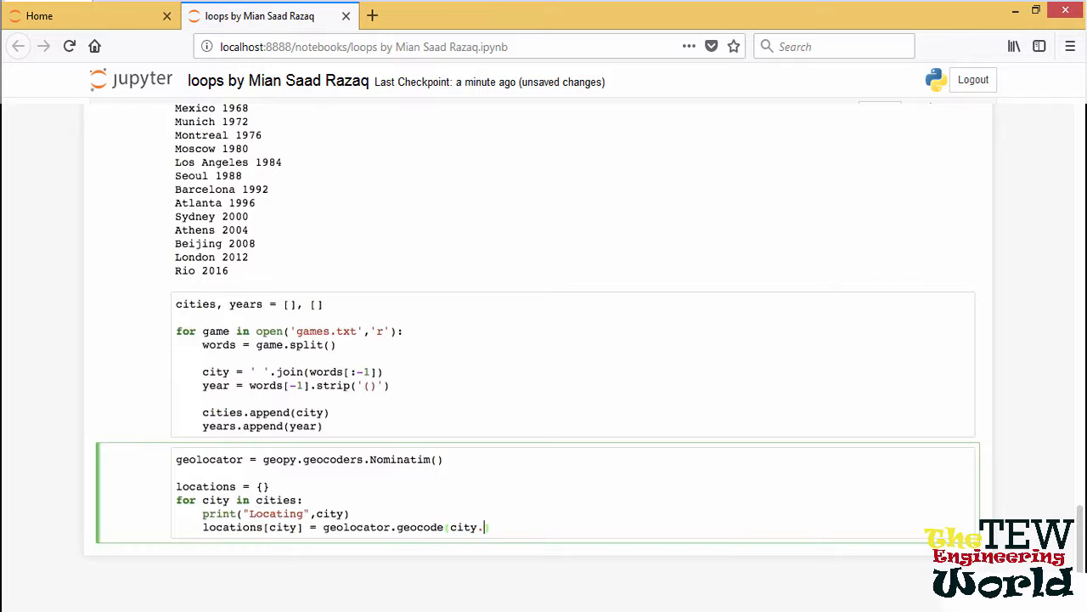
text(.split())
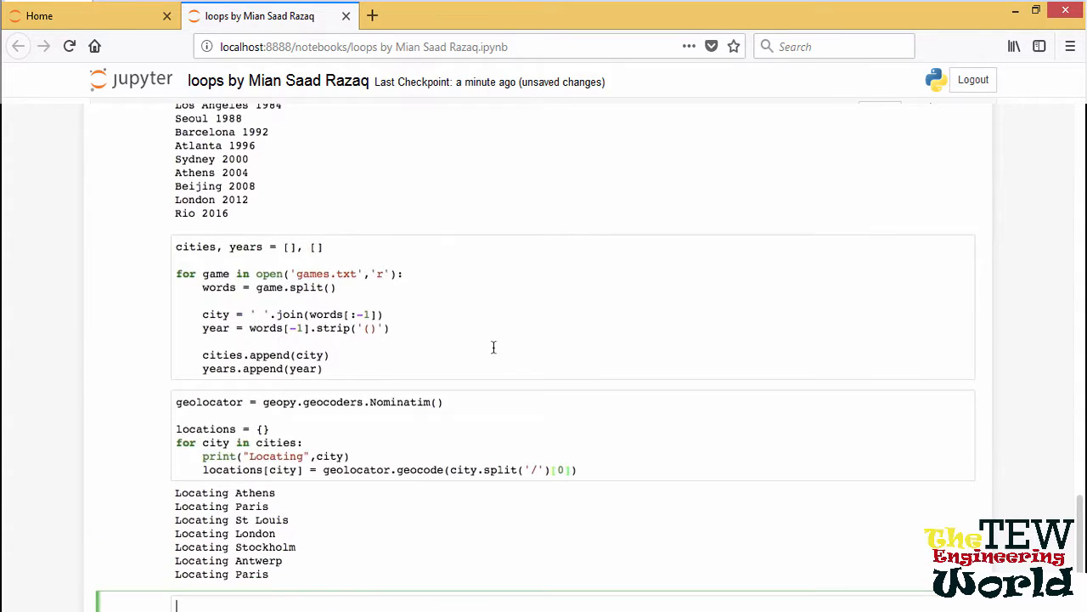
scroll(down, 3)
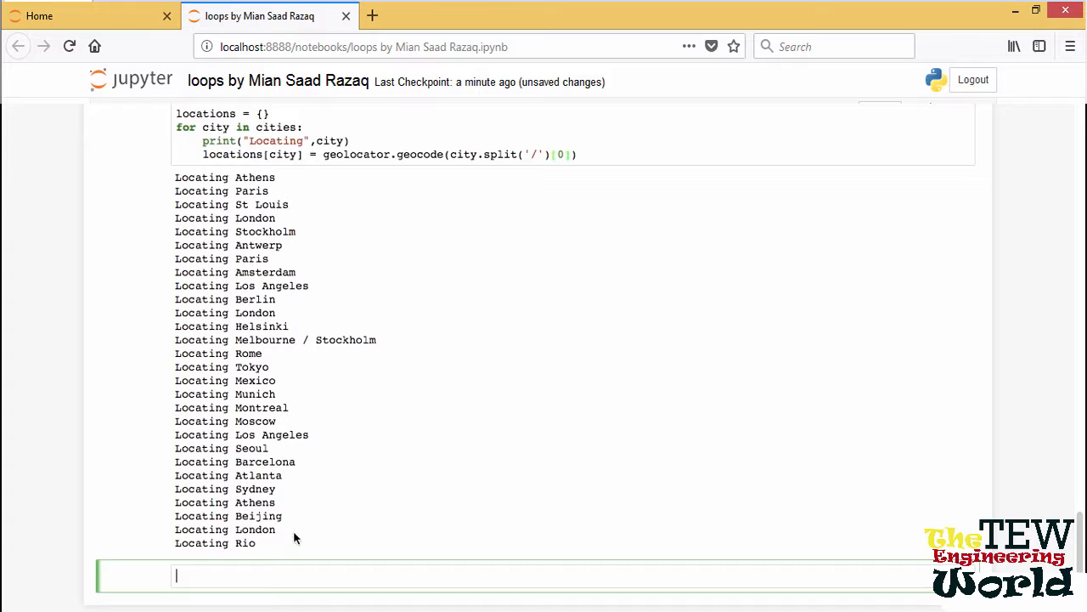
text(locations["Paris)
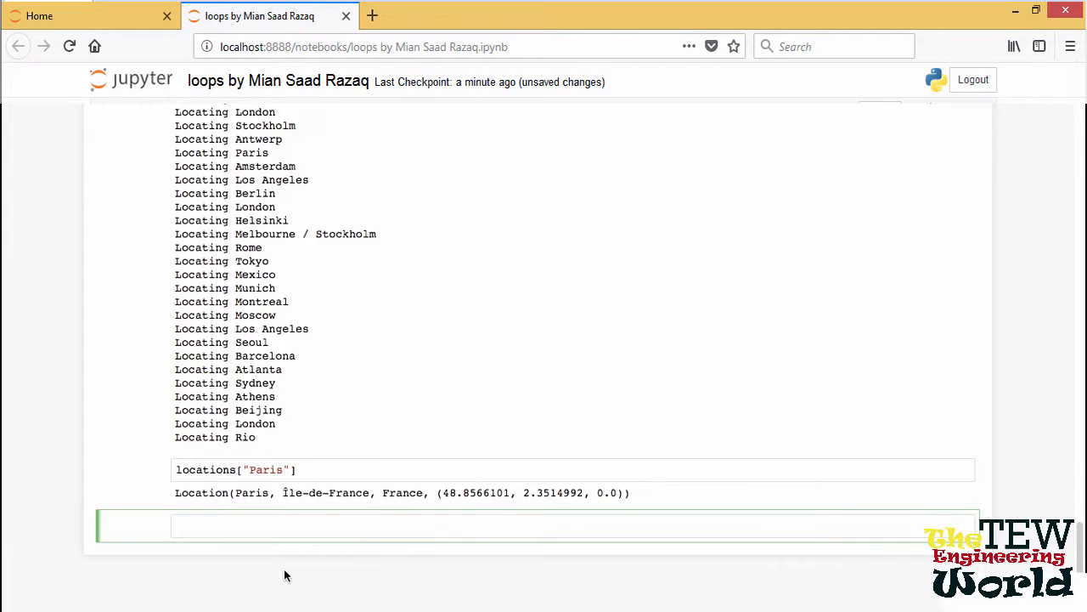
Create a 10 by 5 figure with pp.figure(figsize=(10,5)) and run the cell
text(pp.figure()
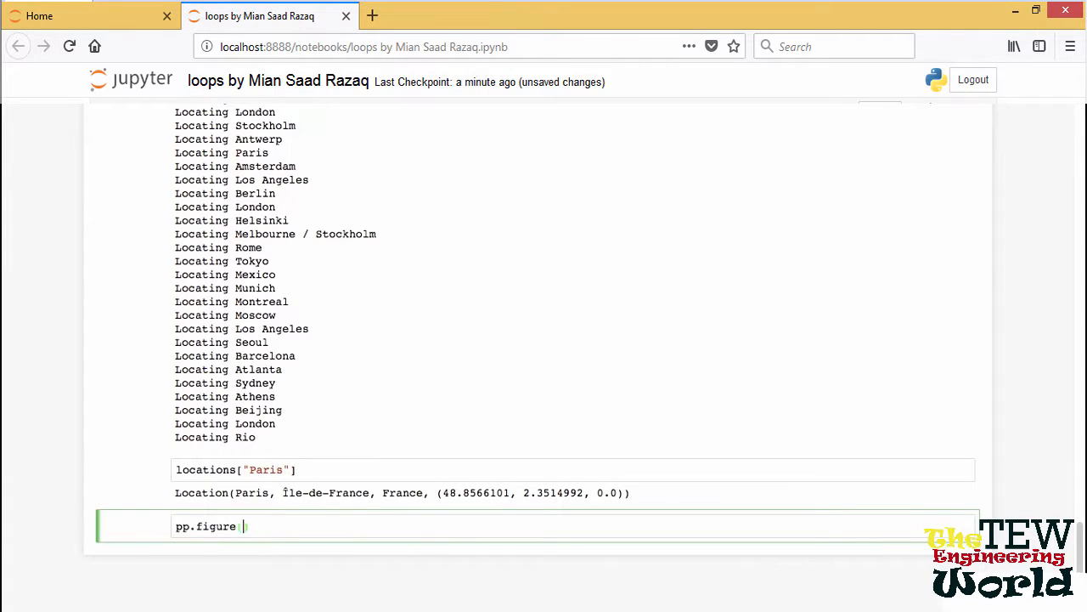
text((figsize=(10,5))
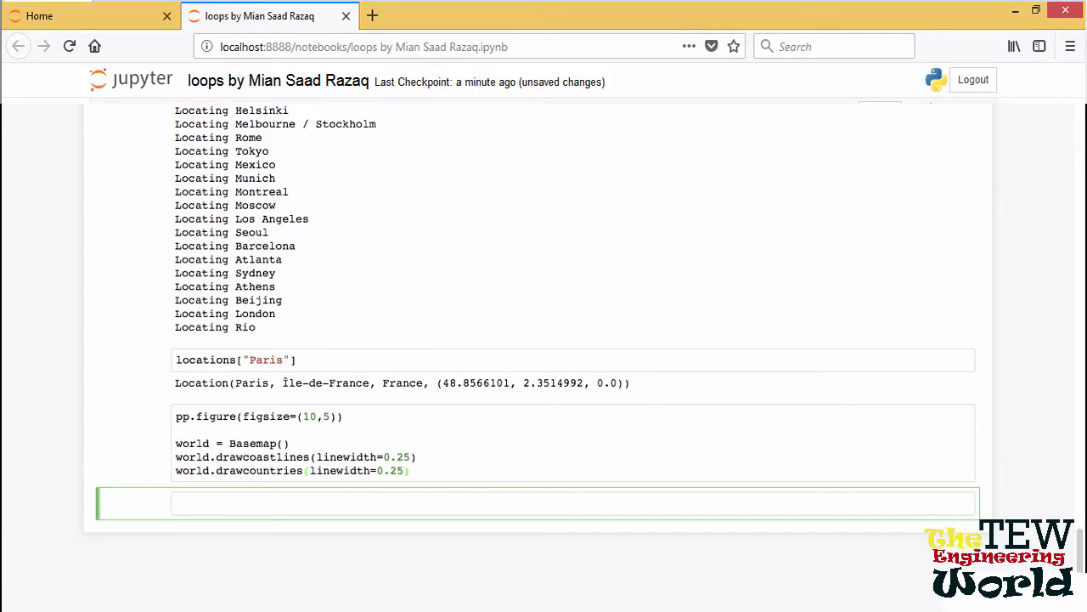
key(Shift+Return)
text(world.plot(pos.long)
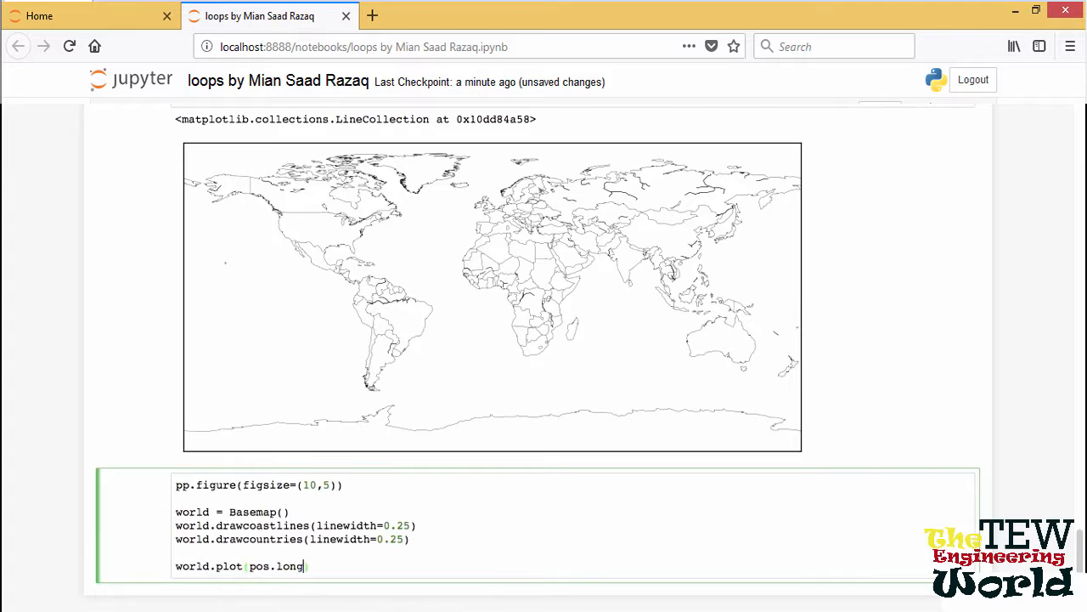
Plot each city in locations.items() on the world map as red 'r.' dots
text(itude,pos.latit)
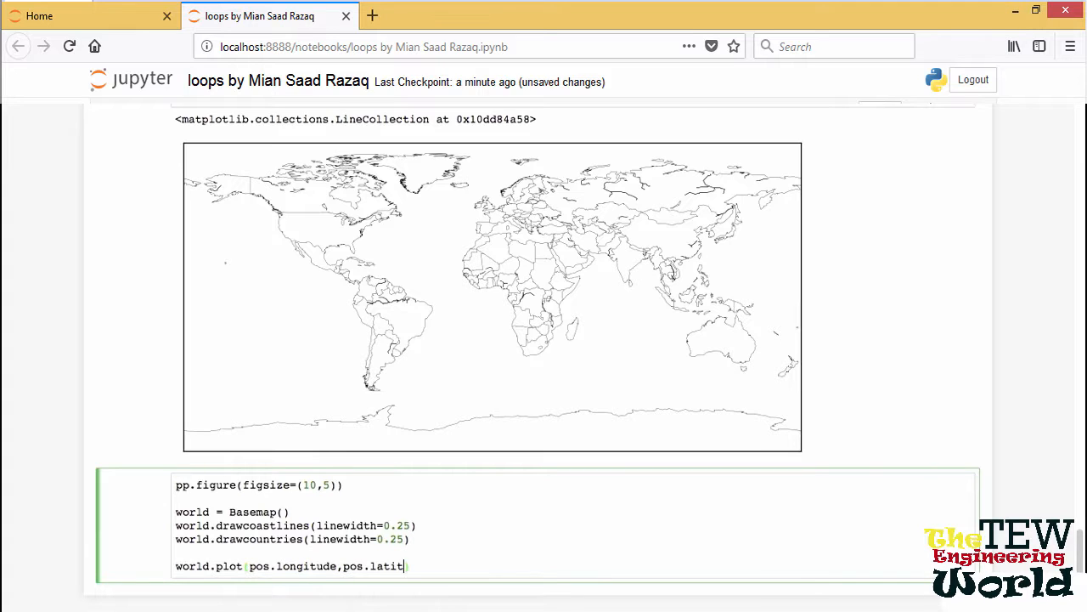
text(ude,latlon=True))
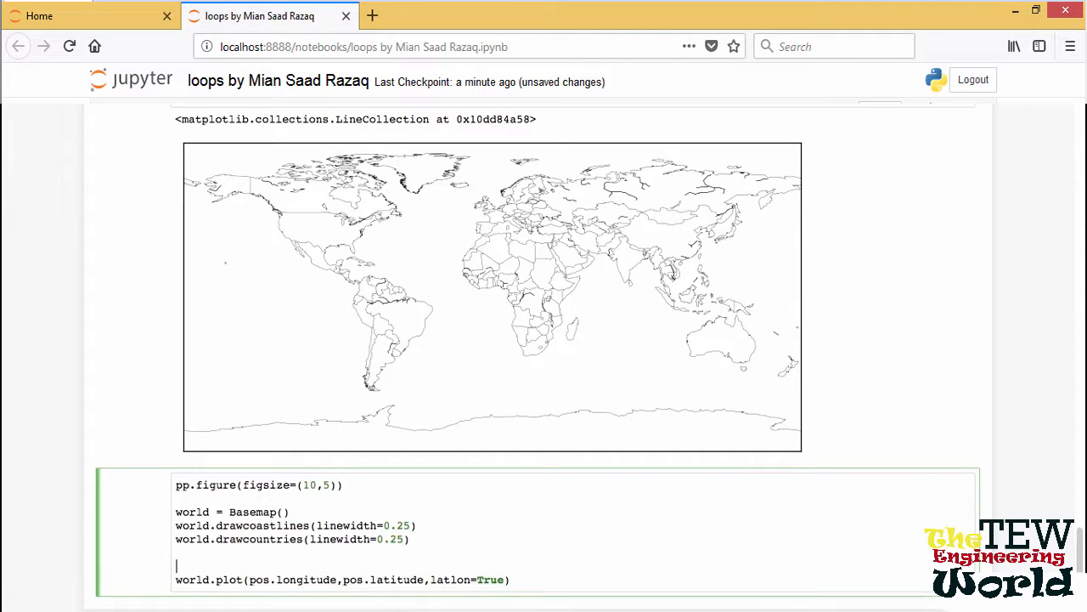
text(for city in lo)
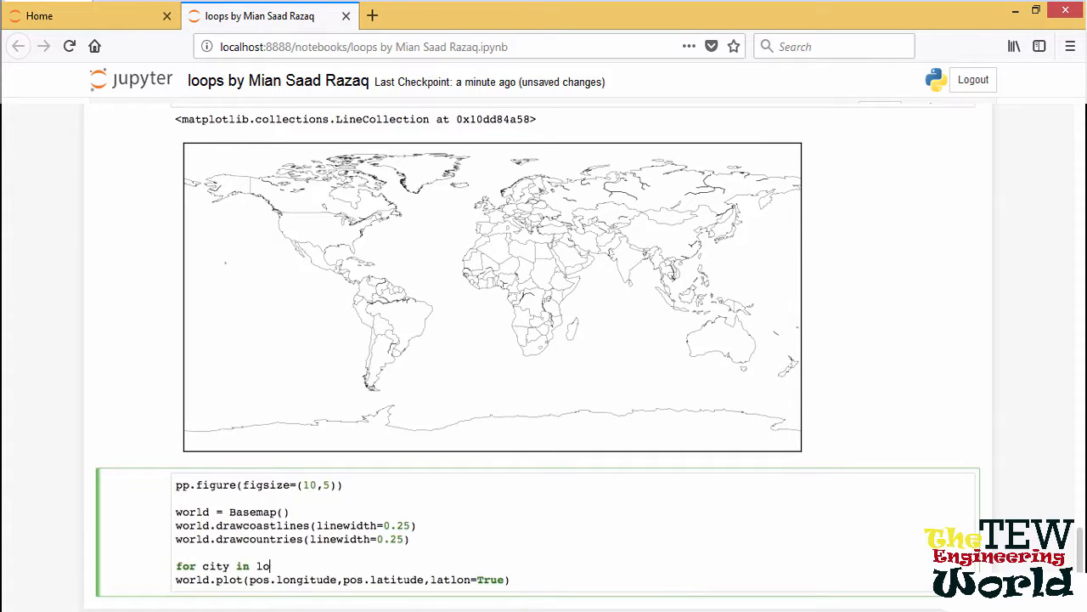
text(cations:)
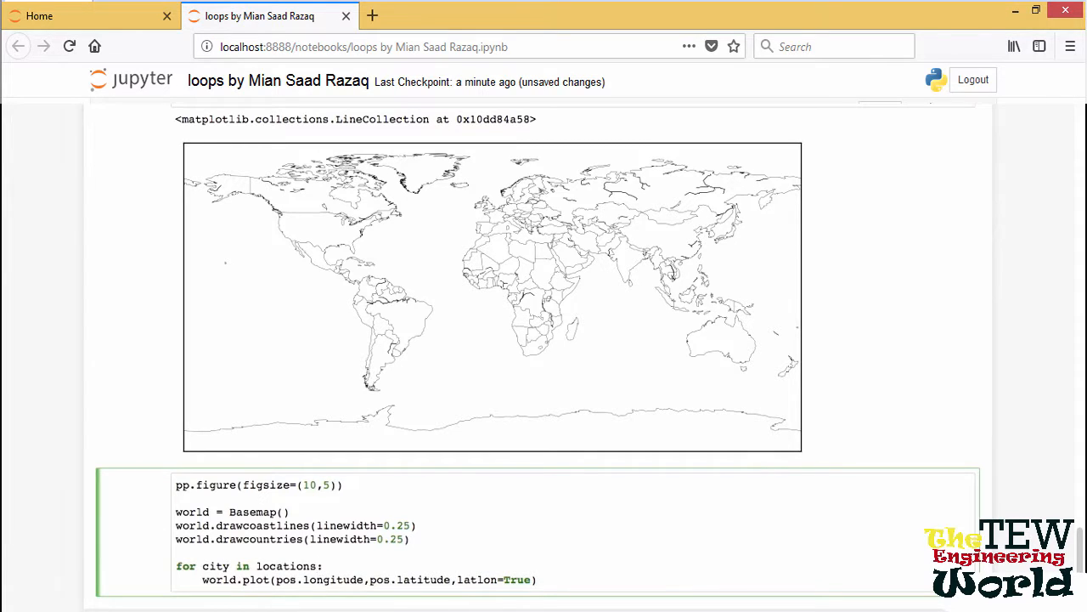
text(.items())
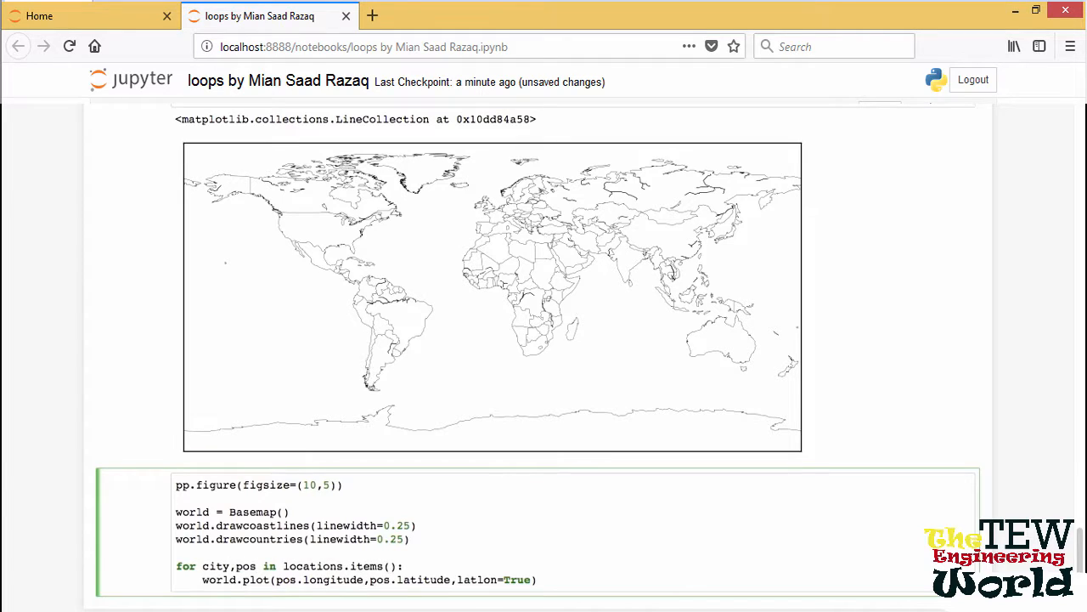
text('r)
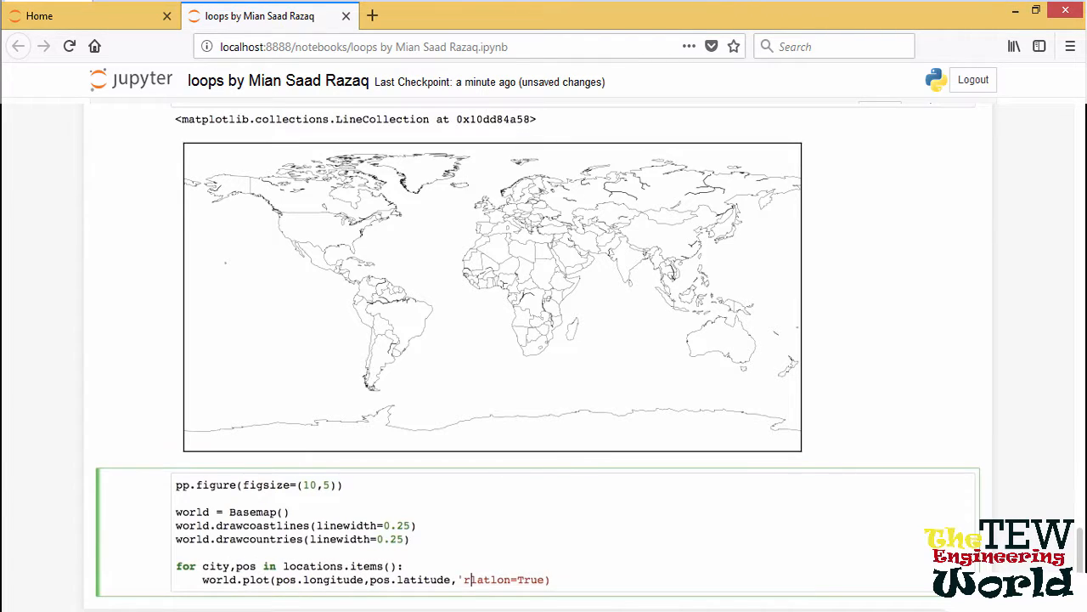
text(.',markersize=10,)
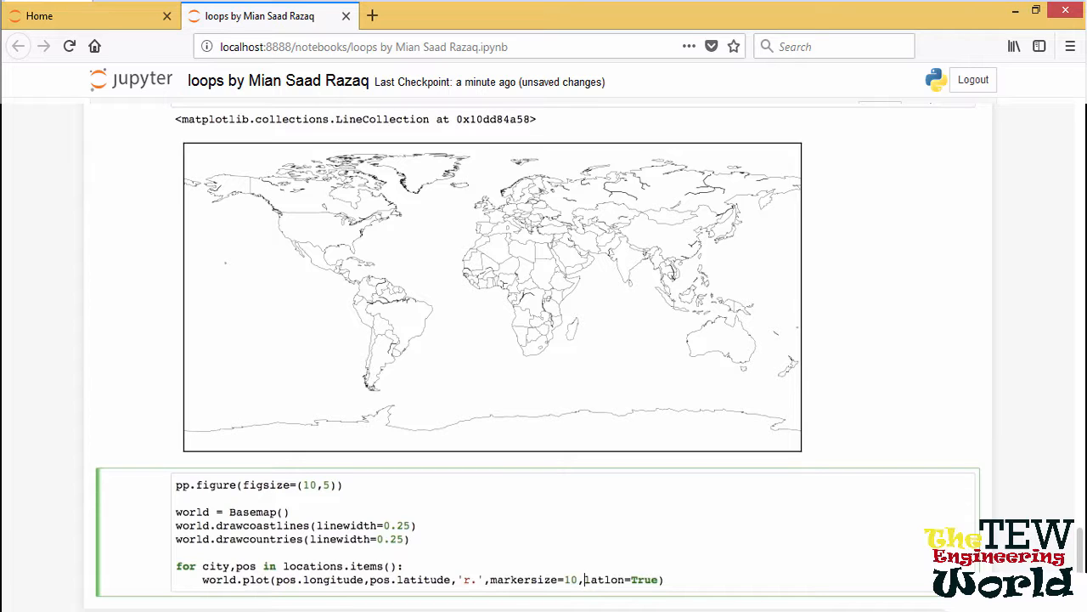
scroll(down, 3)
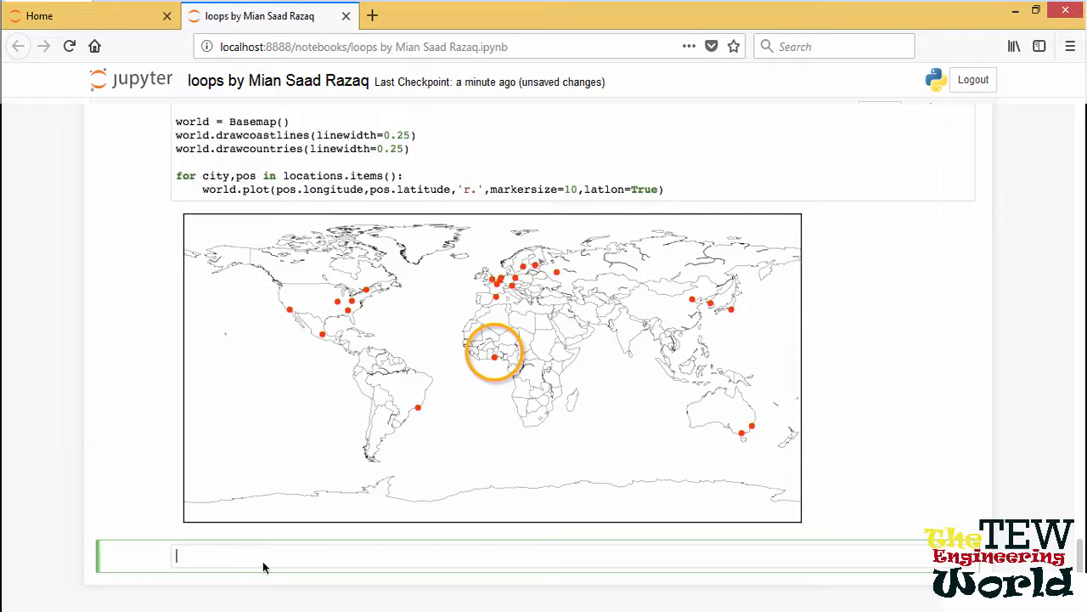
Reassign locations['Rome'] to geolocator.geocode('Rome, Italy') and rerun the map cell
text(locations)
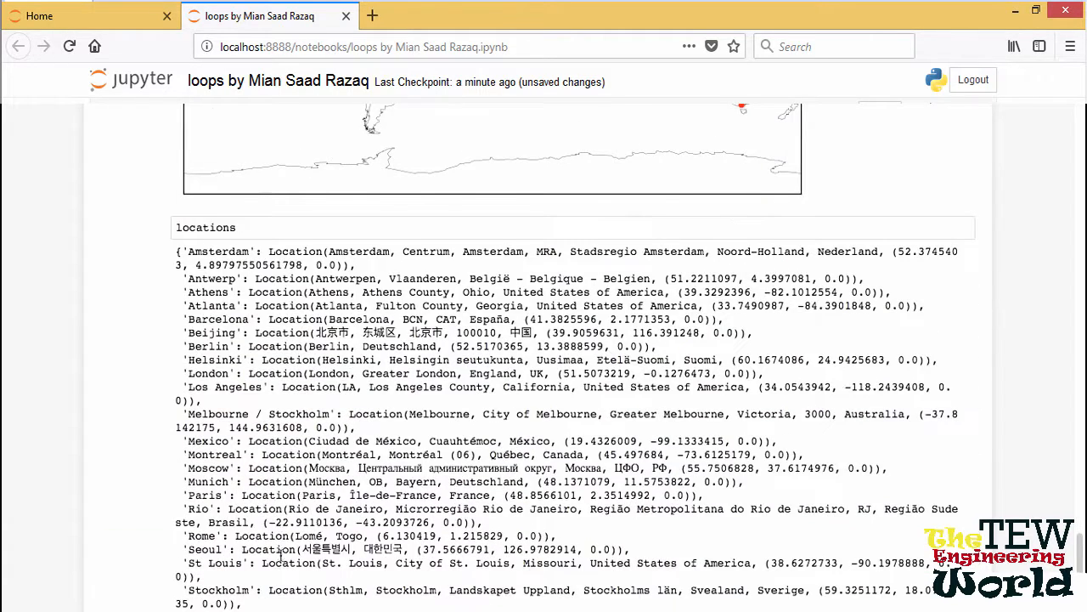
scroll(down, 3)
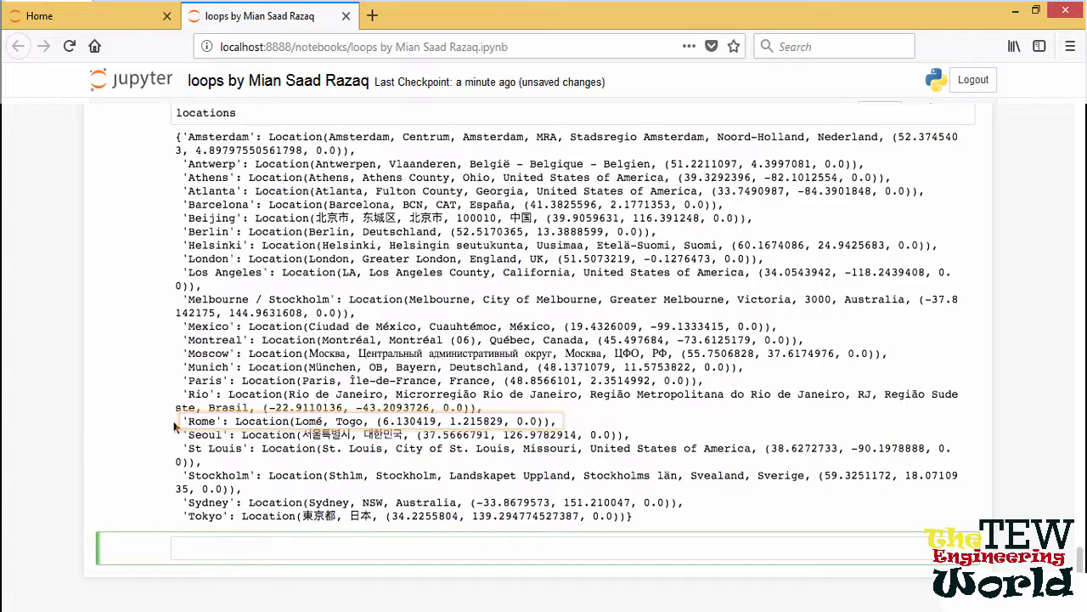
text(locations['Rome'] = geolocator.geocode('Rome, Italy)
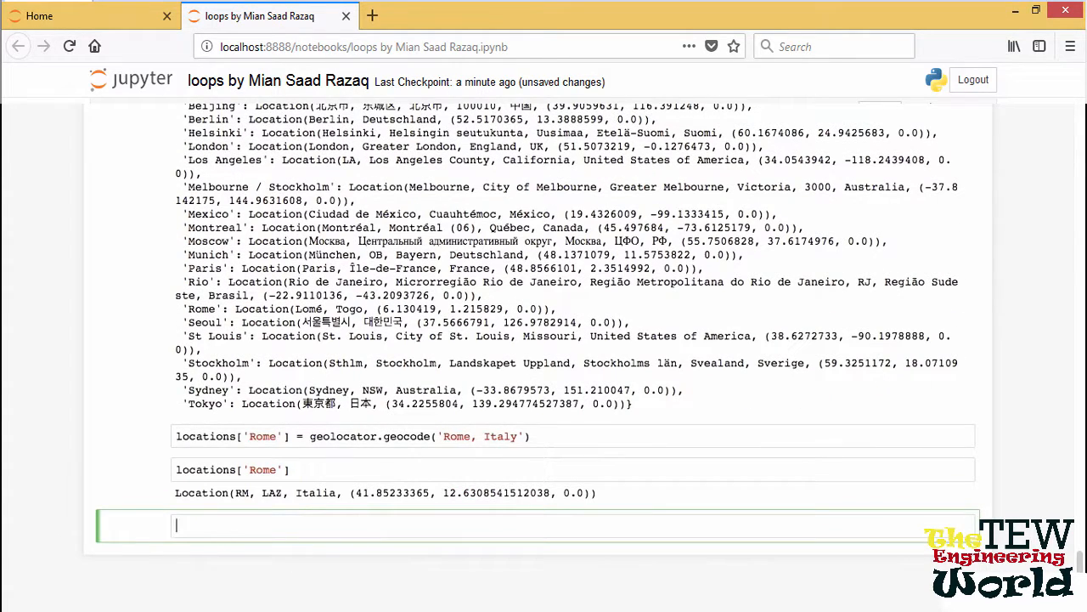
scroll(up, 3)
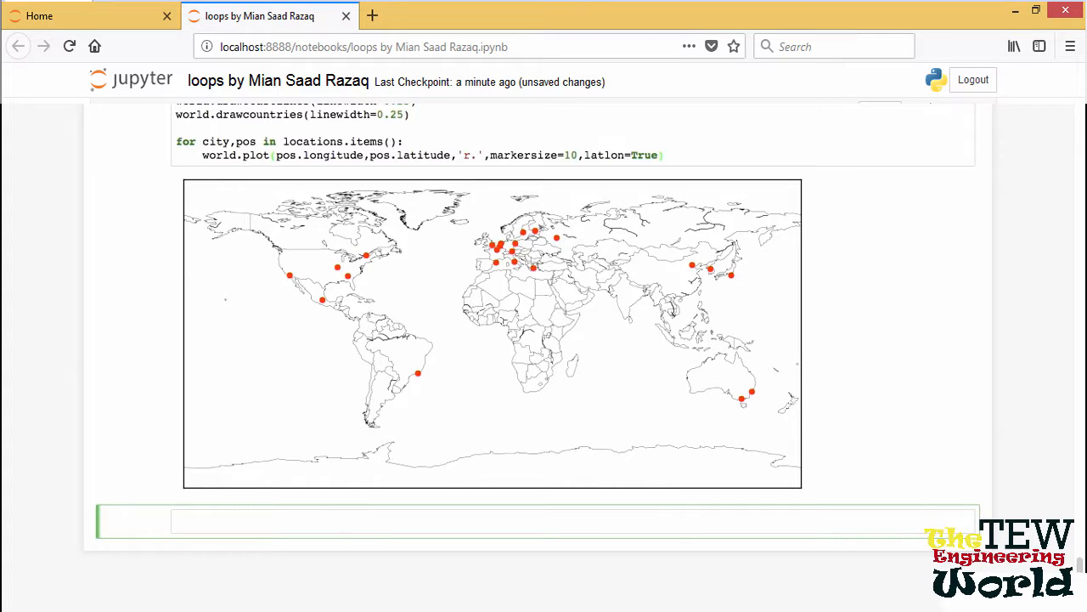
Write a loop that prints the first ten cities numbered with enumerate
text(for i,city)
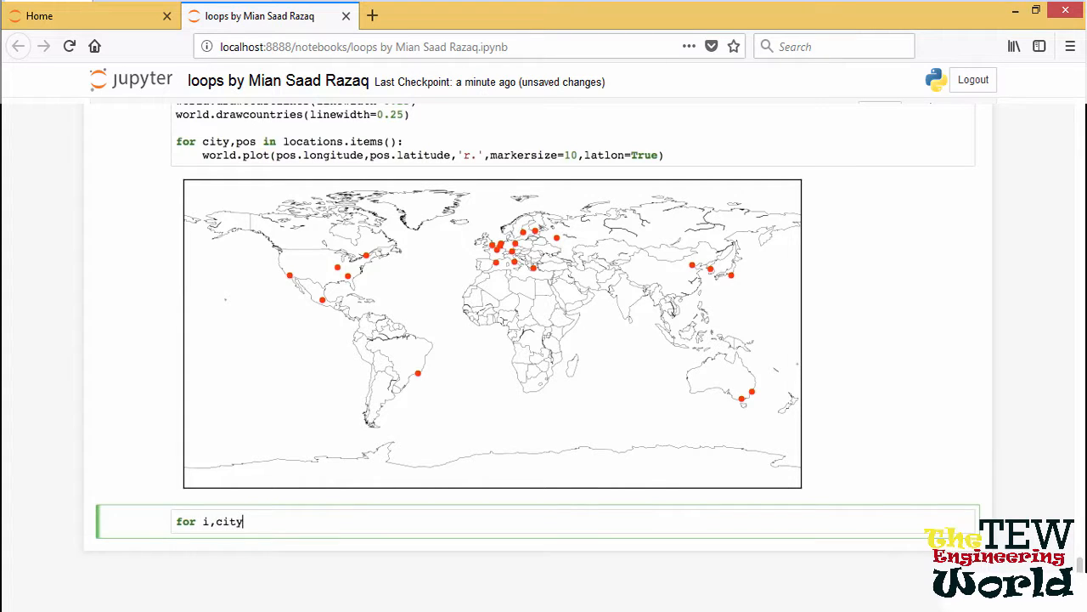
text(in enumerate(cities[:10)
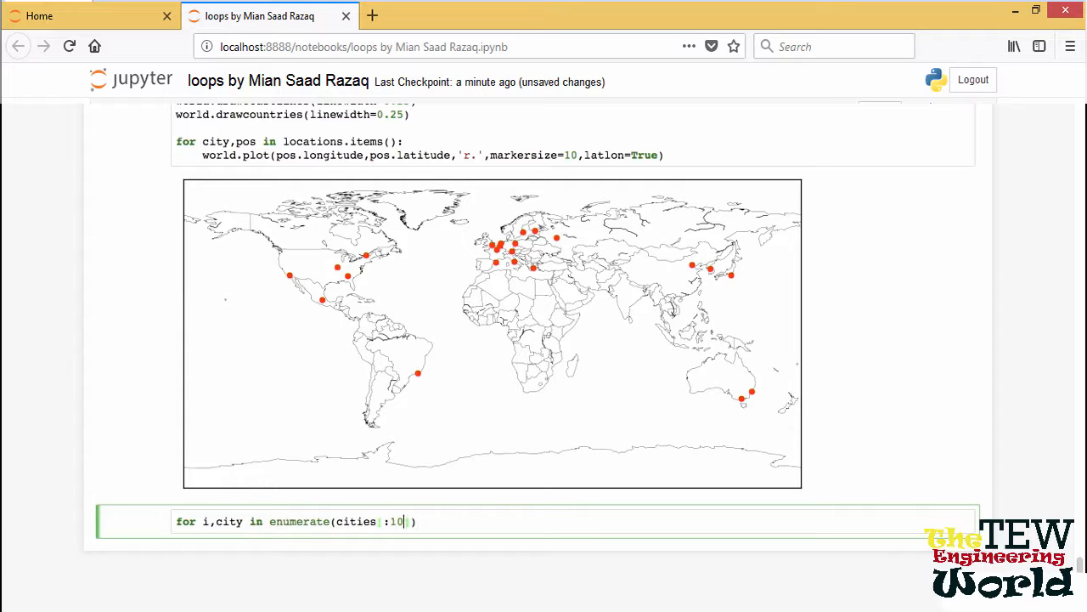
text(]):)
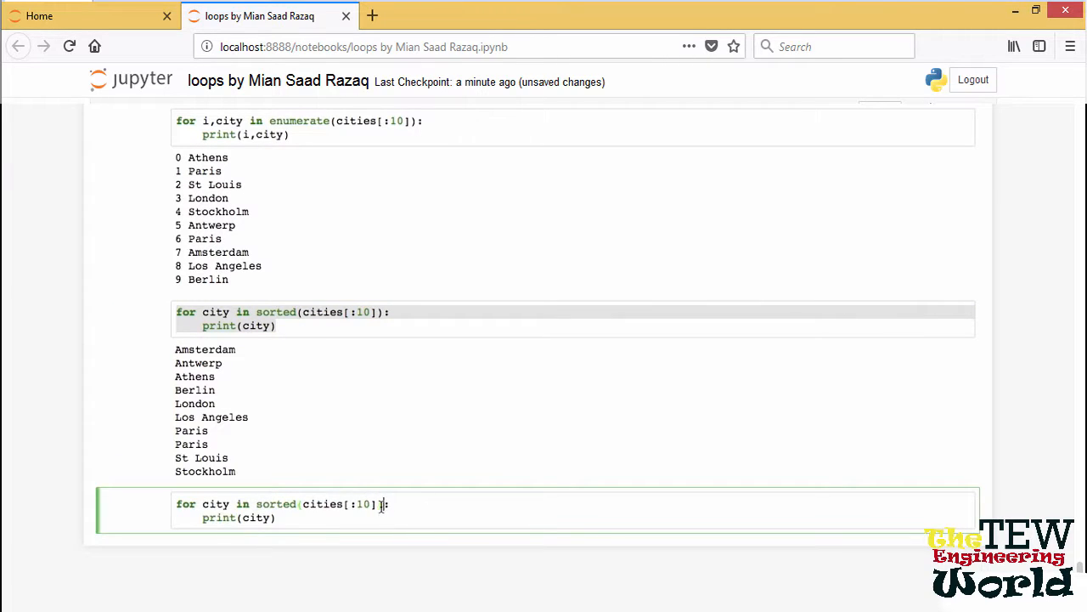
Add loops sorting the cities by name length (key=len) and numbering them in reverse
text(,key=len)
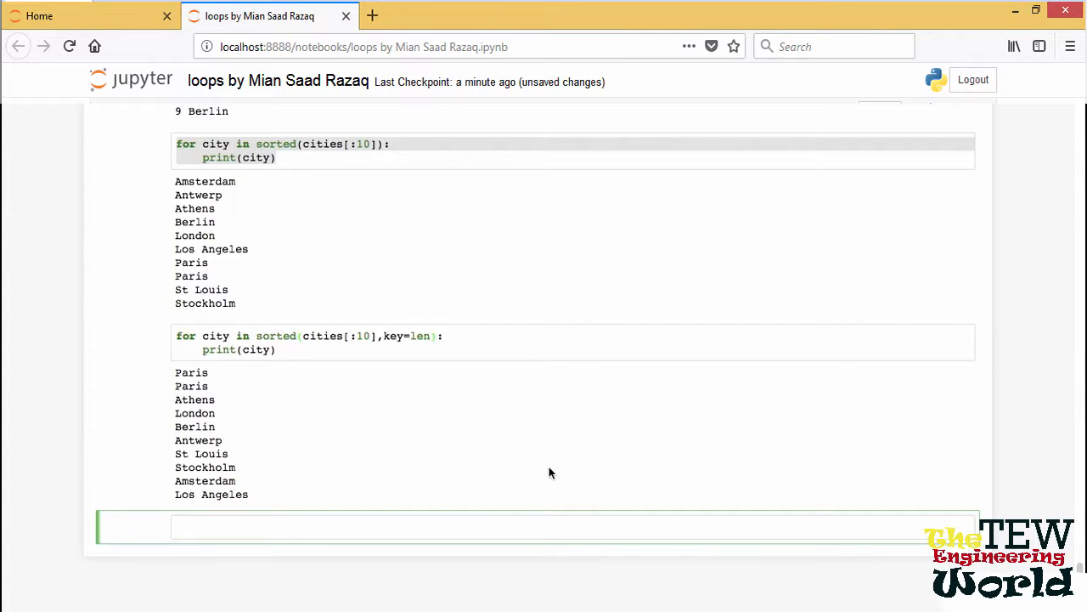
scroll(up, 3)
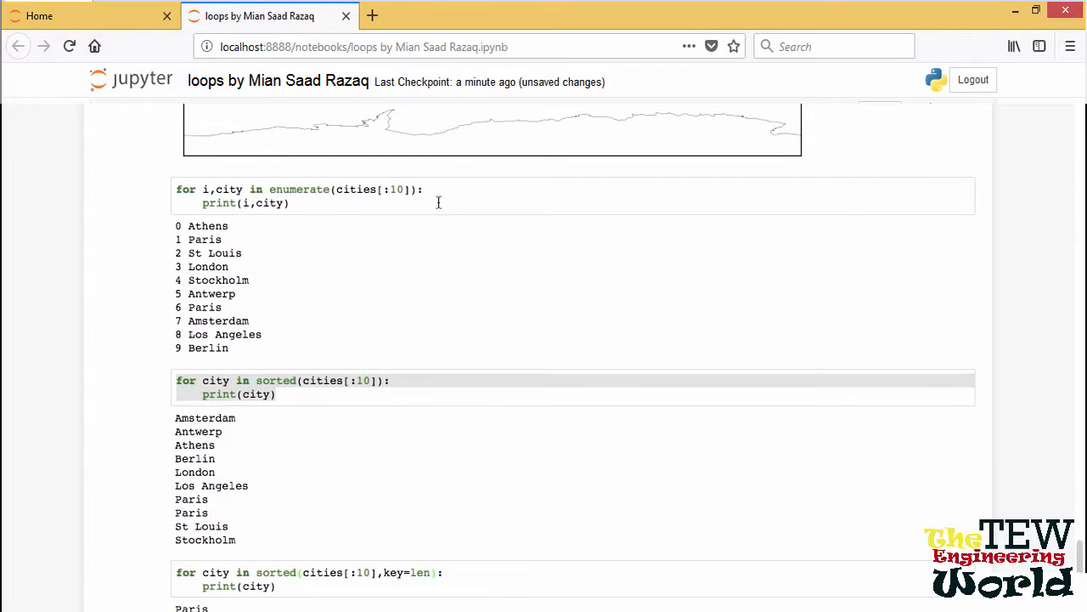
scroll(down, 3)
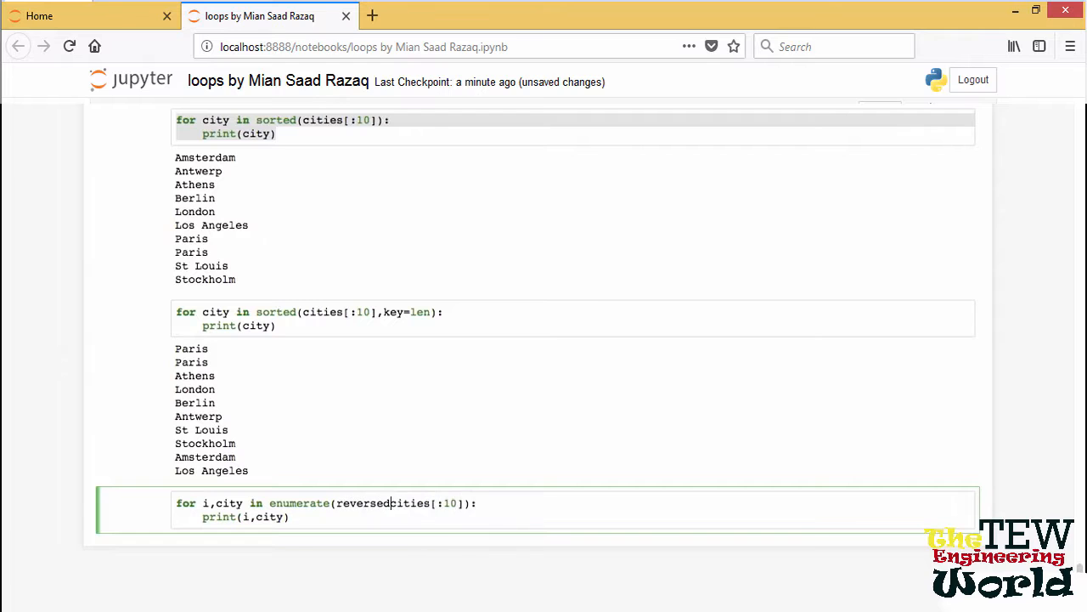
text(()
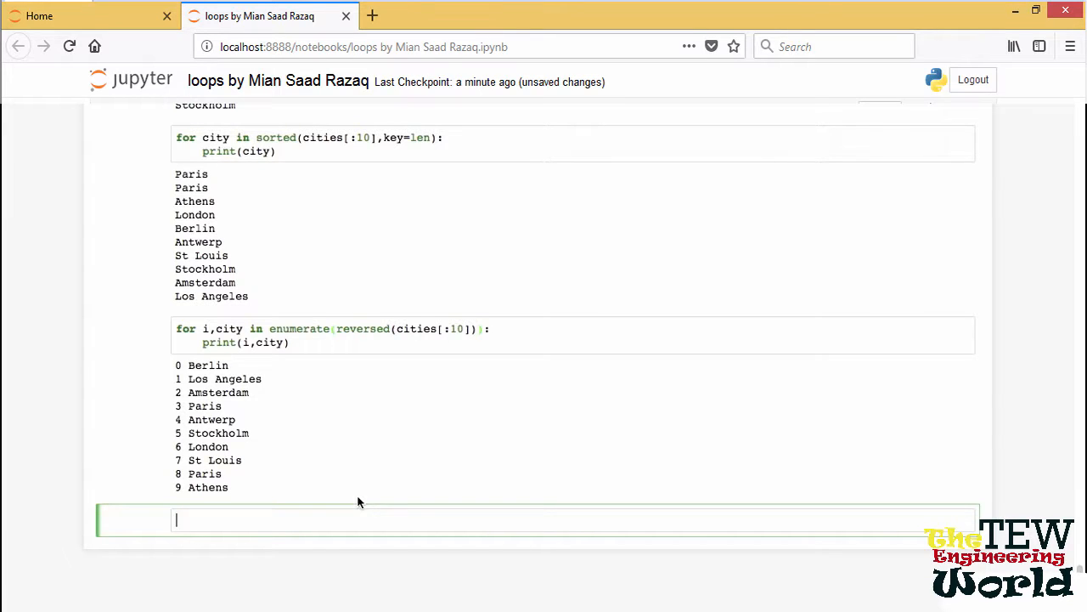
Print zip(years[:10], cities) pairs, 1896 Athens to 1936 Berlin, then type 'map, filter' below
text(f)
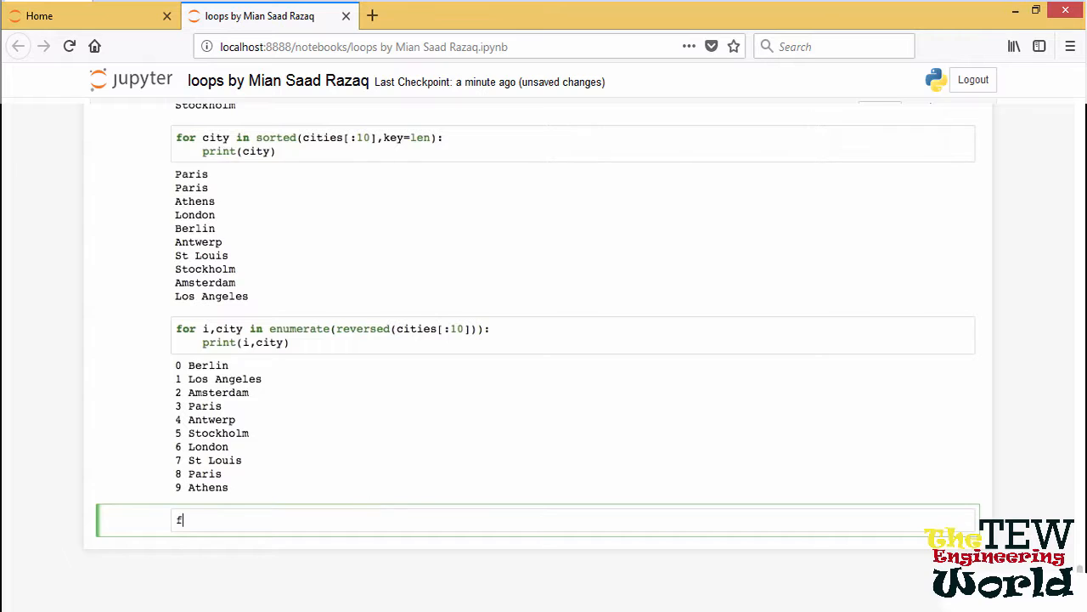
text(for year,city in zip(years,)
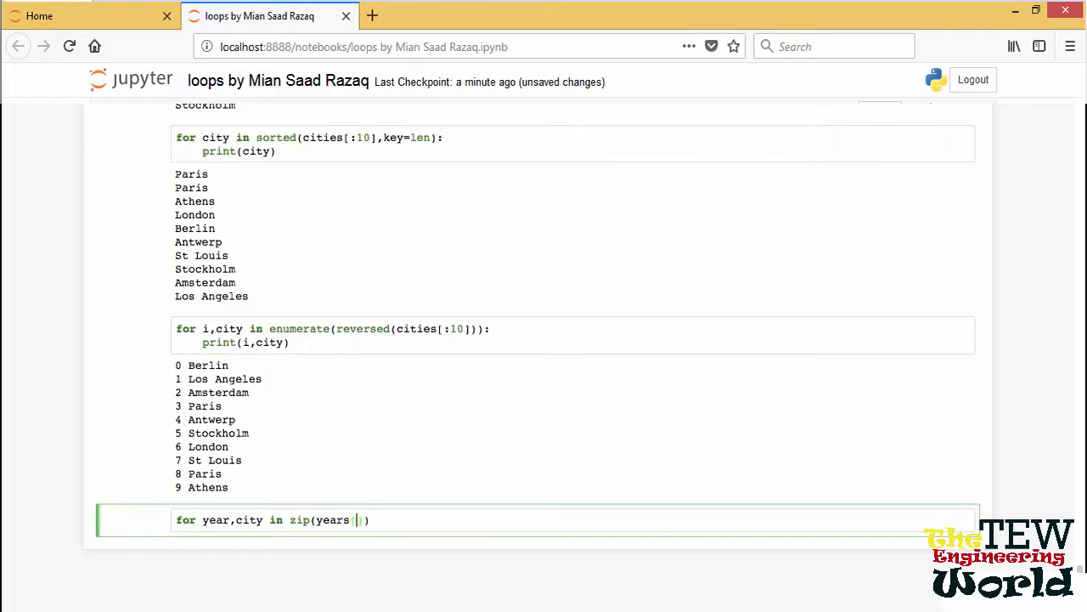
text([:10],cit)
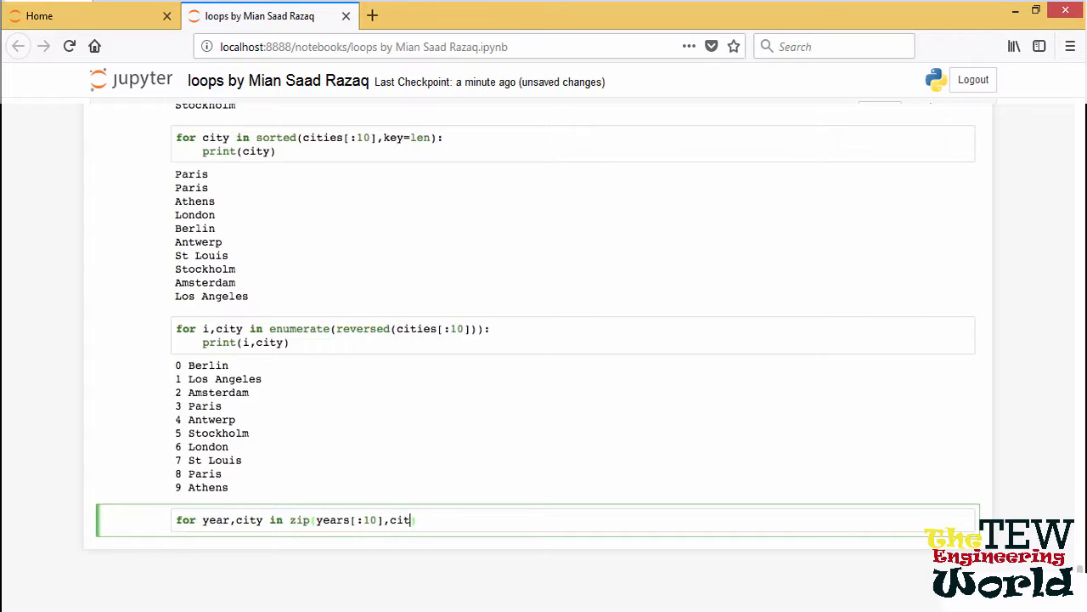
text(ies):)
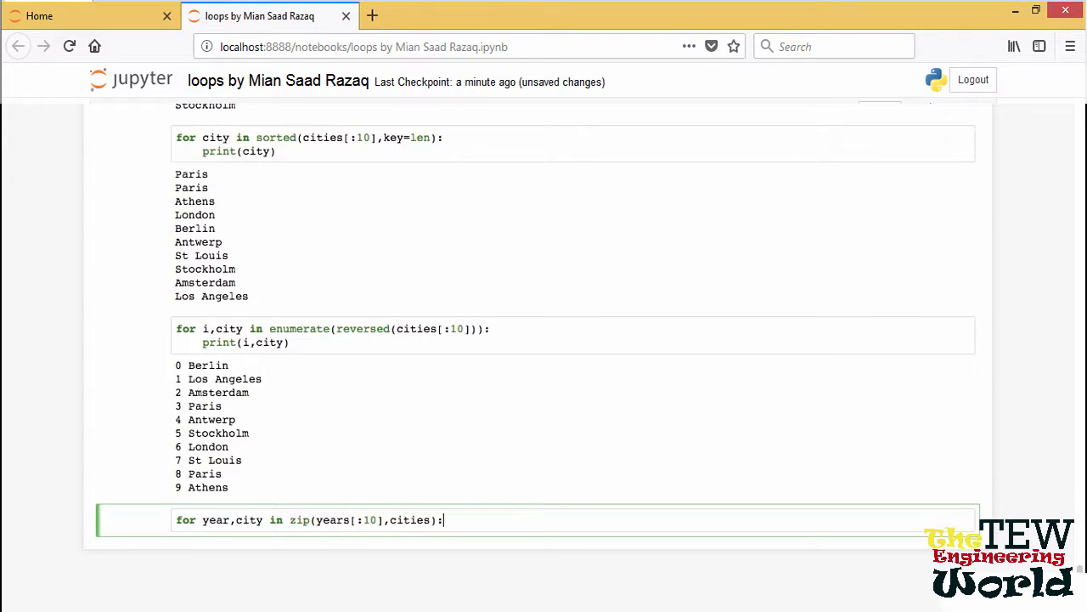
key(Return)
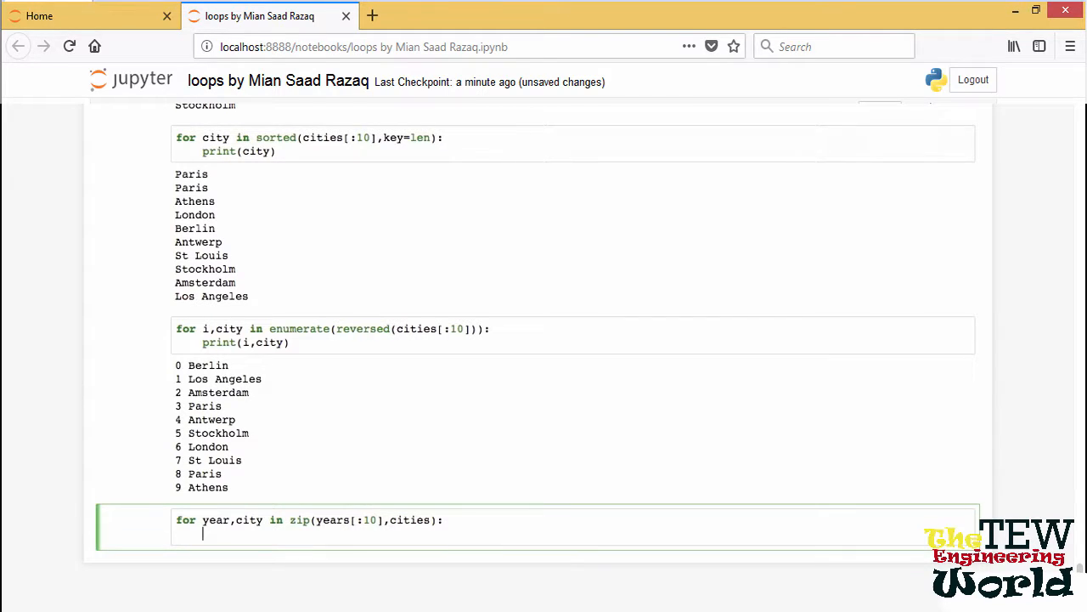
text(print(year,city)
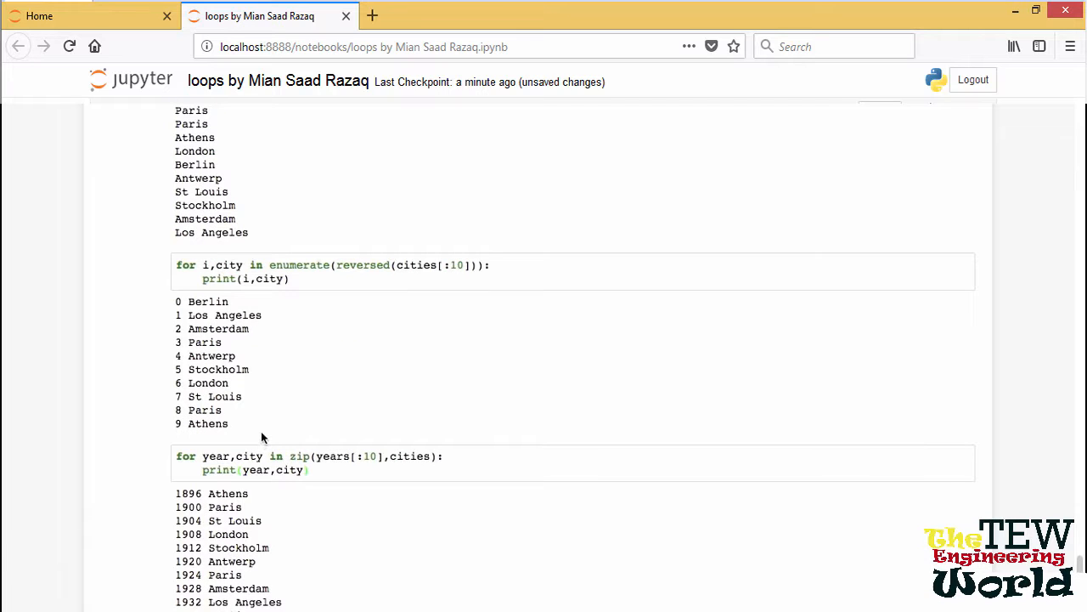
scroll(down, 3)
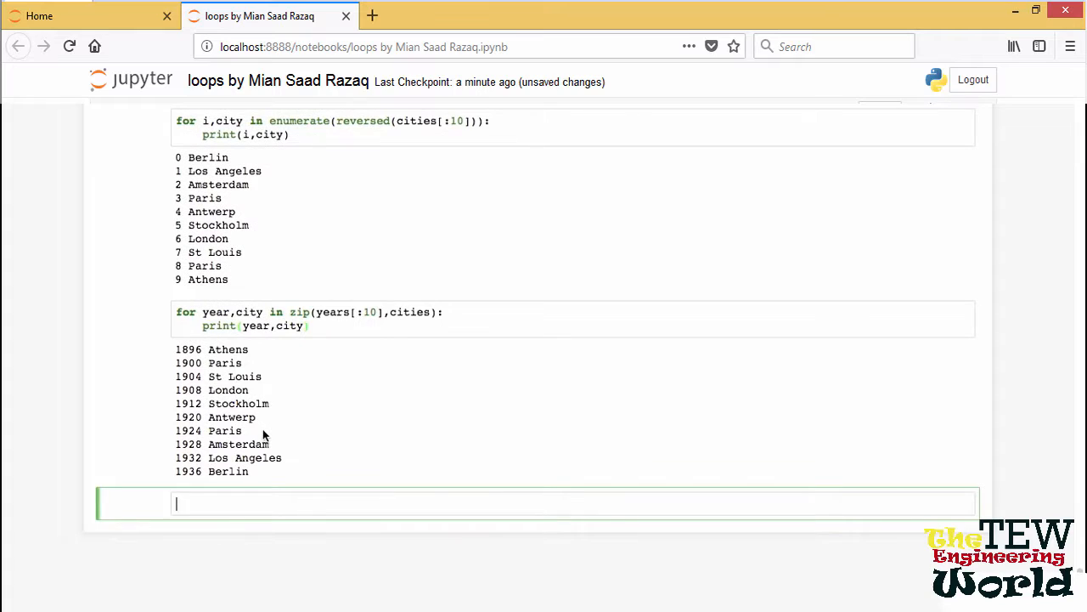
text(map, filte)
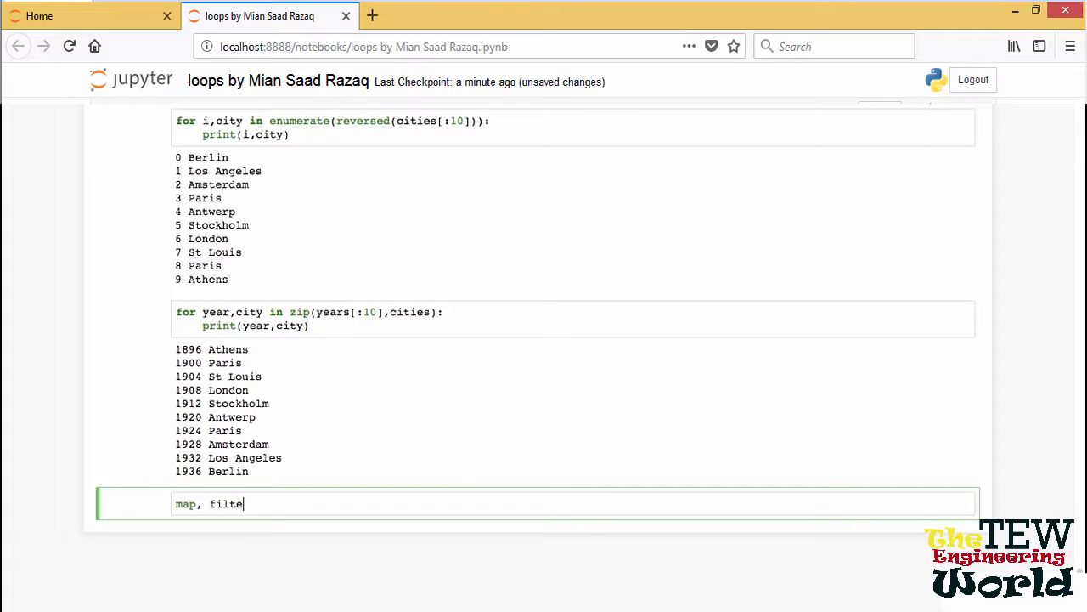
text(r)
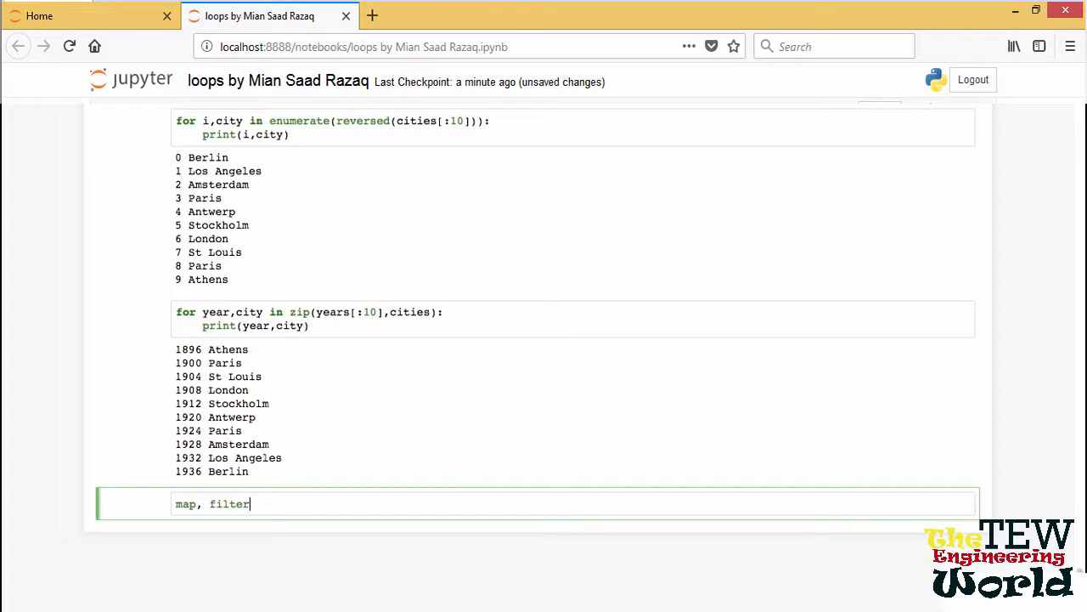